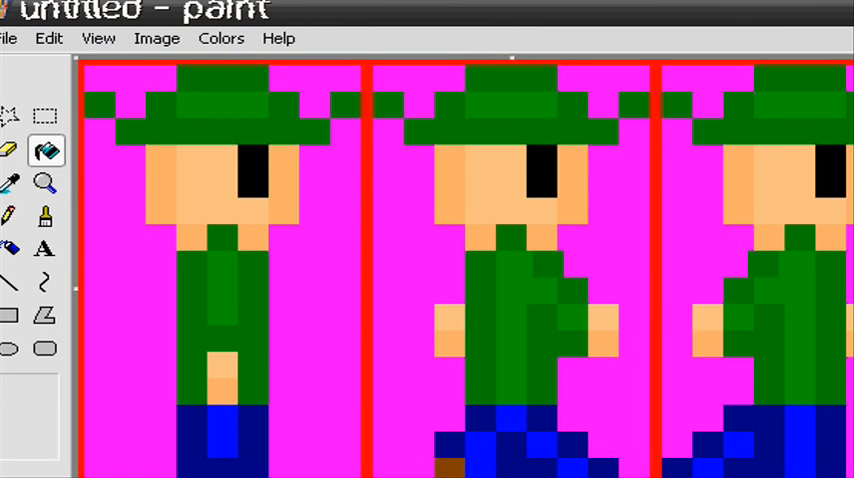
mouse_move(87, 113)
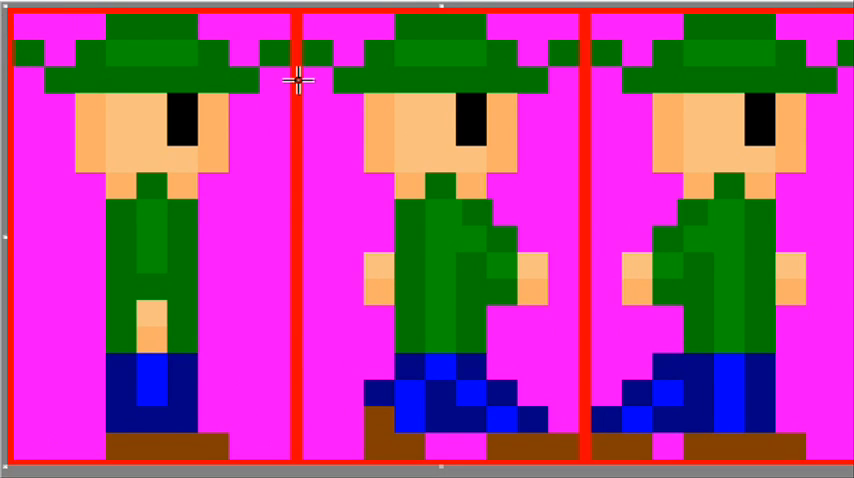
mouse_move(543, 456)
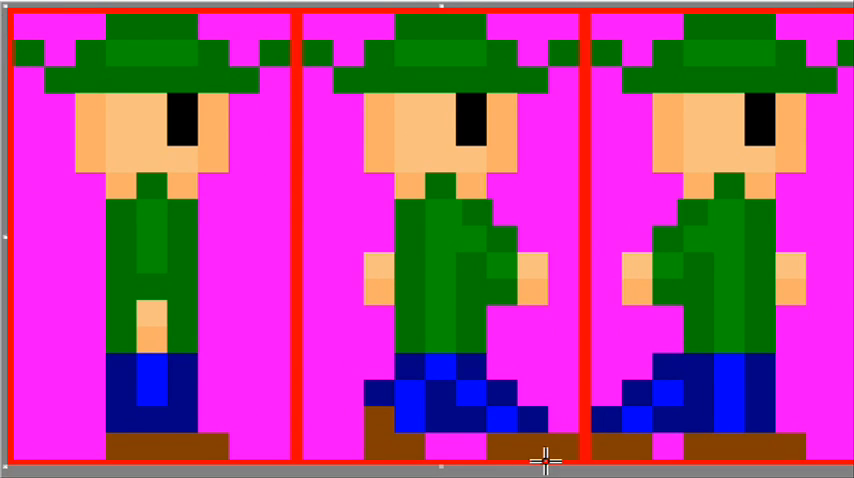
mouse_move(545, 455)
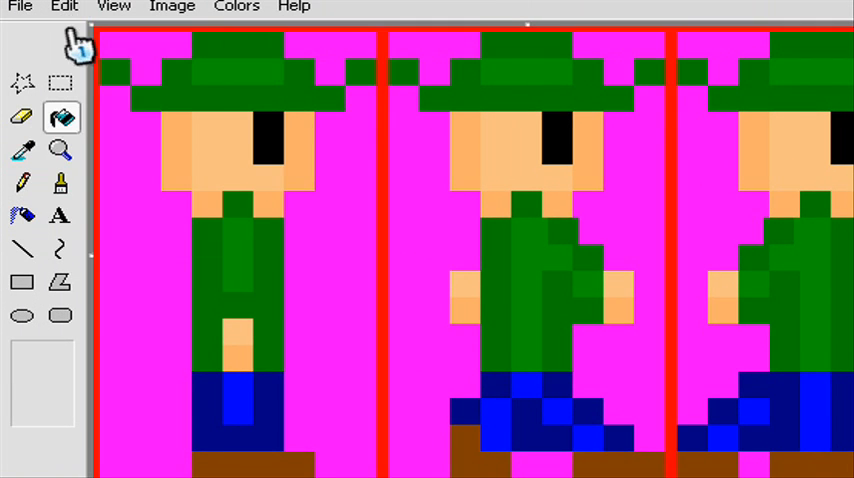
- Save the Paint sprite sheet as playerwalkcycle in Projects > starting off > starting off
click(16, 7)
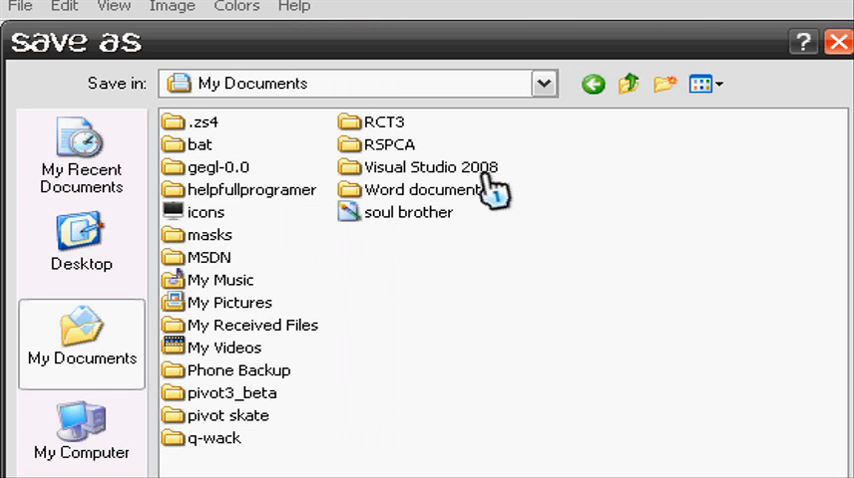
double_click(430, 167)
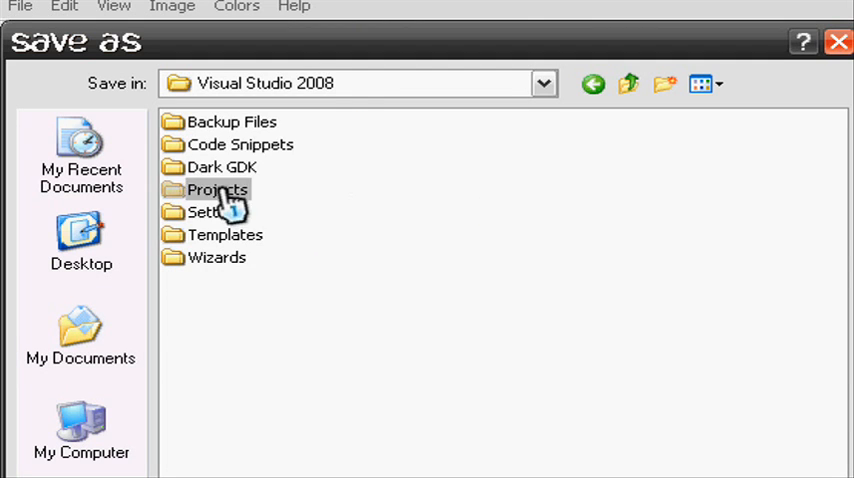
double_click(215, 189)
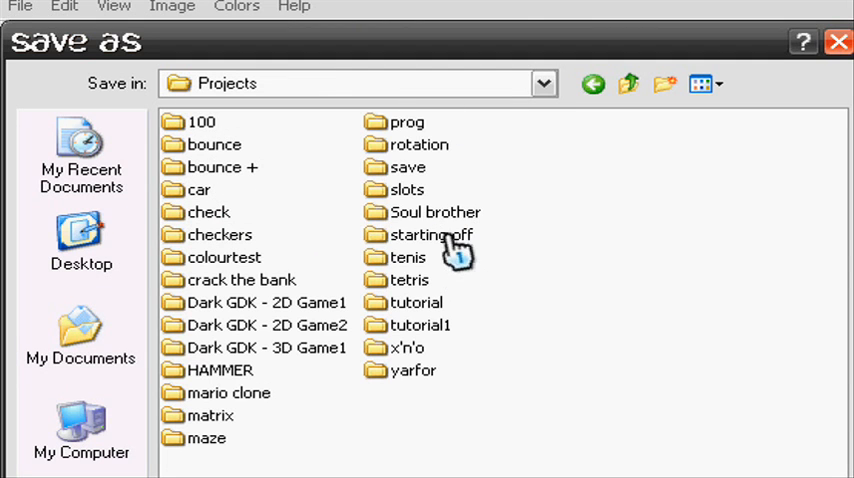
double_click(429, 234)
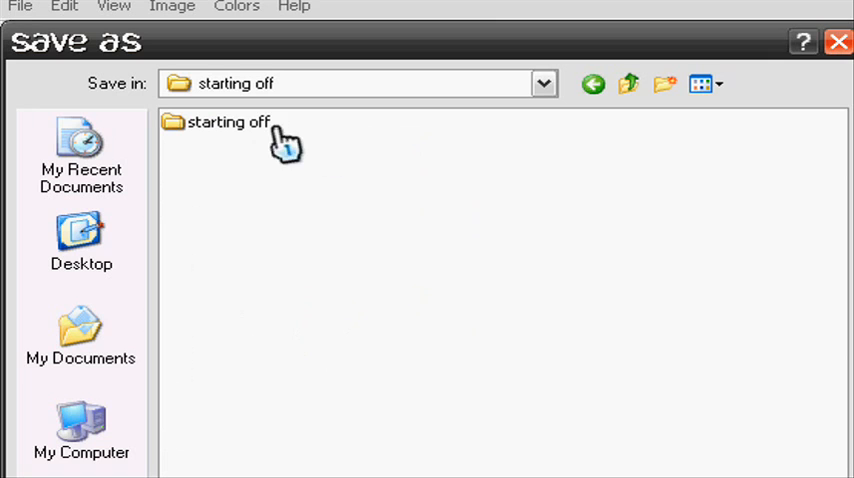
double_click(228, 128)
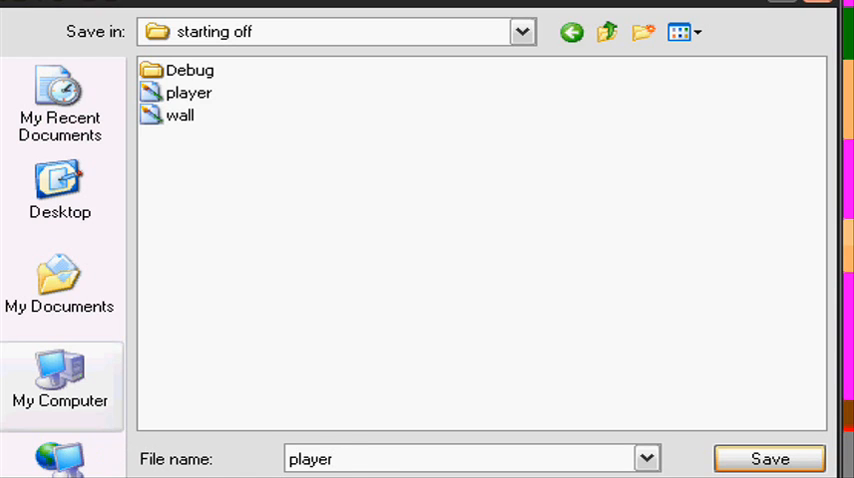
text(walkcyc)
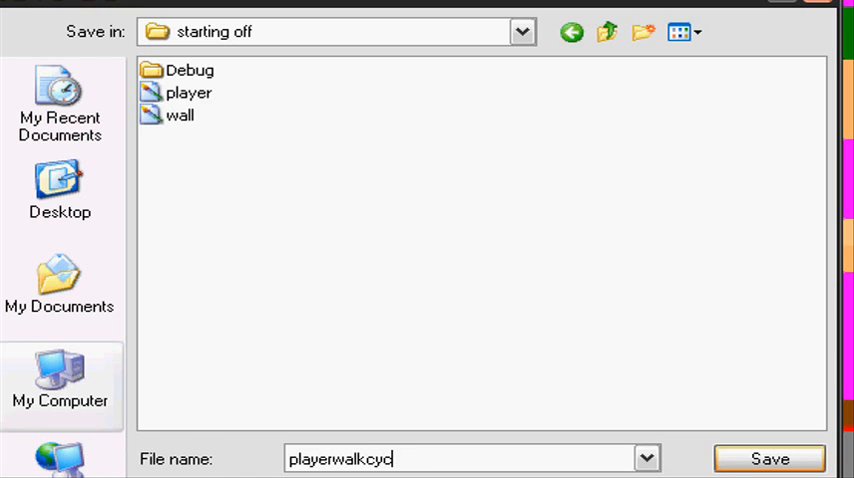
click(768, 458)
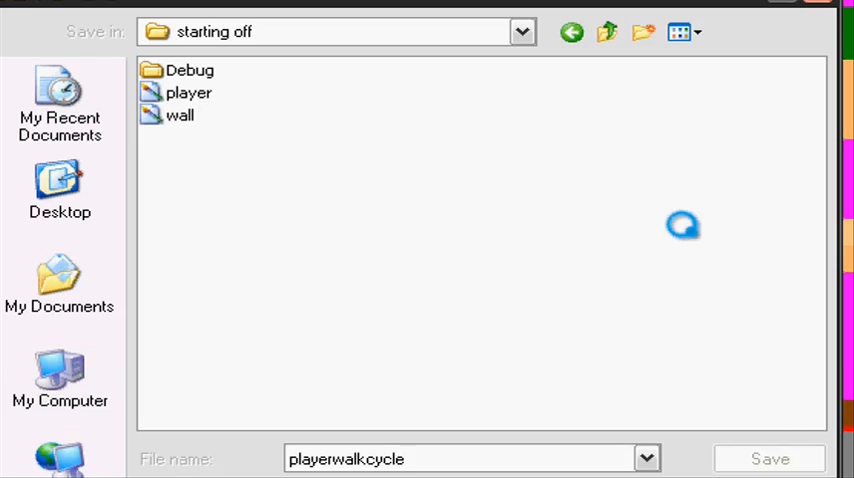
click(765, 458)
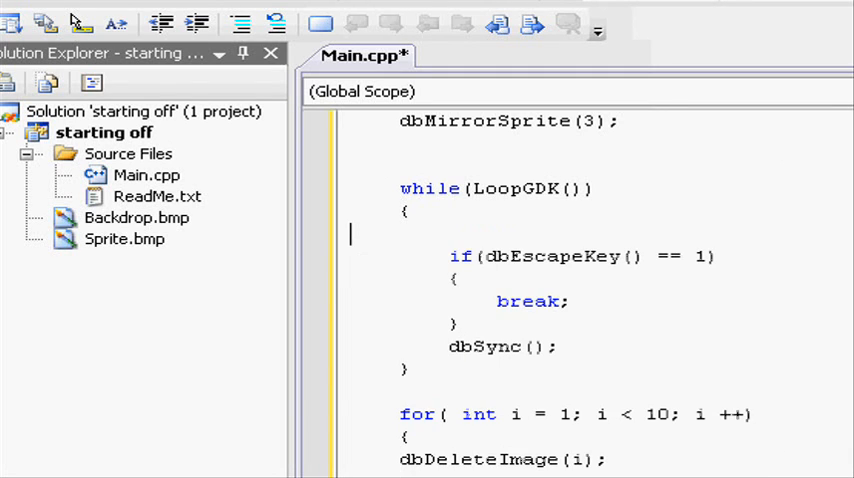
- Scroll up through Main.cpp to reach the old sprite setup lines above the game loop
scroll(up, 3)
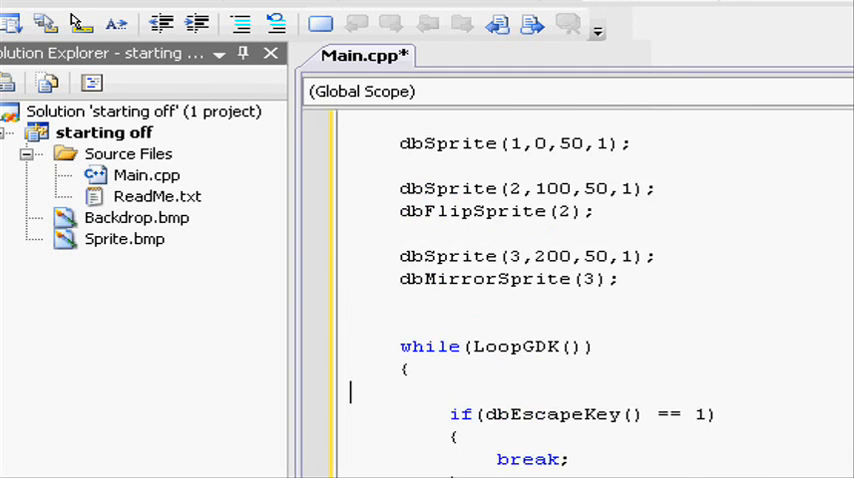
scroll(up, 3)
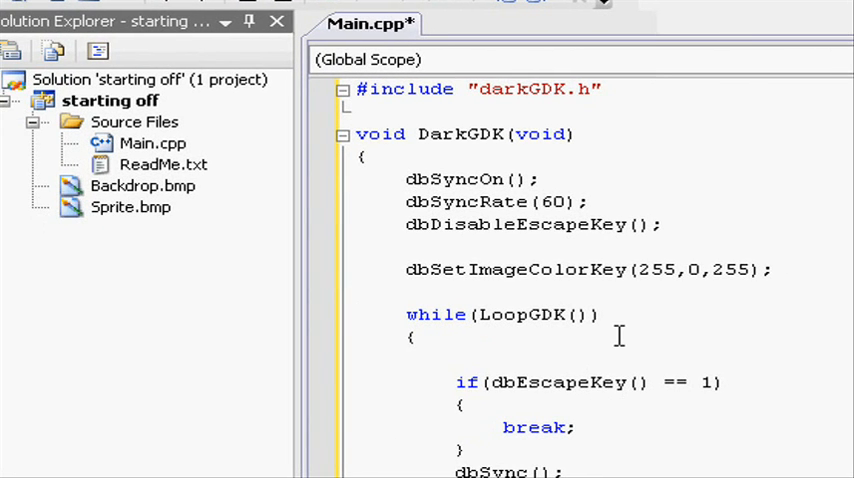
- Type dbCreateAnimatedSprite( on a new line after the color key line
text(db)
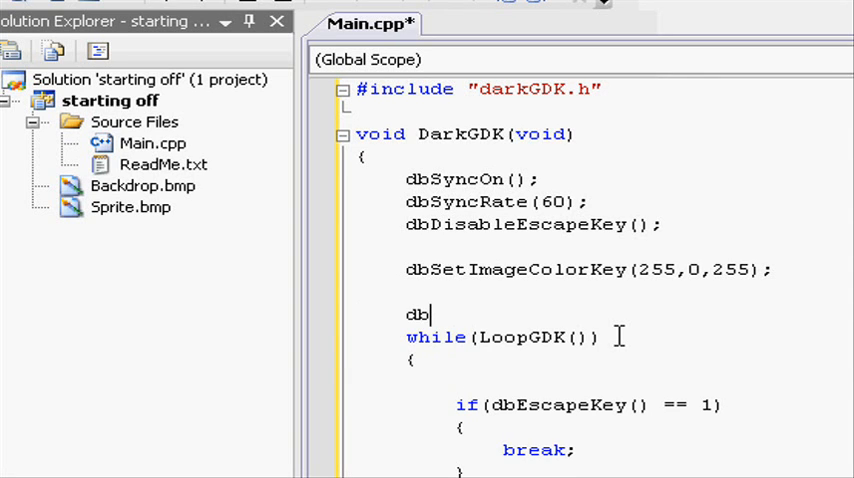
text(CreateAni)
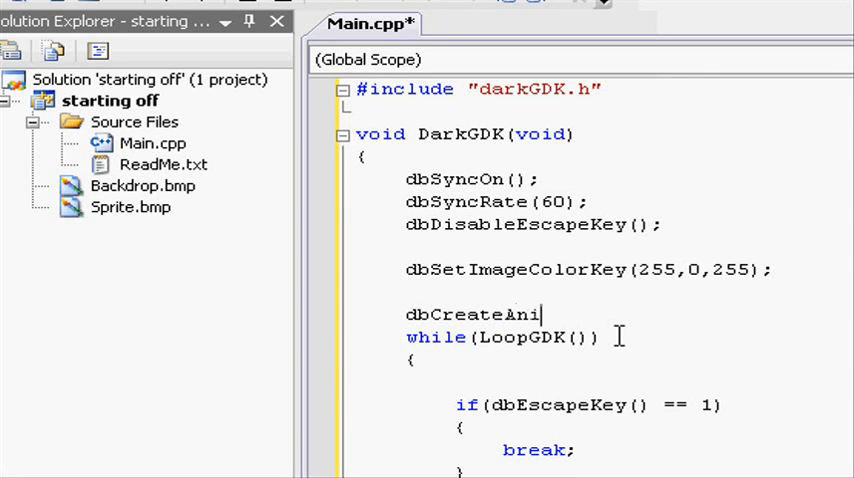
text(mated)
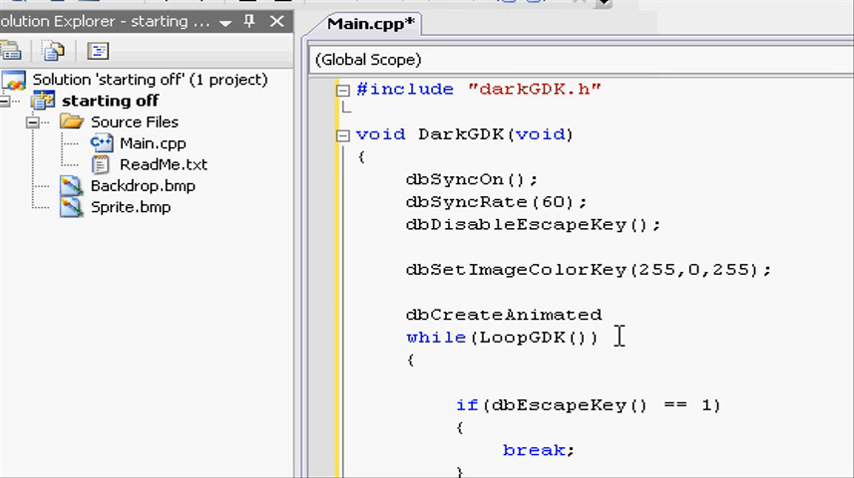
text(Sprite()
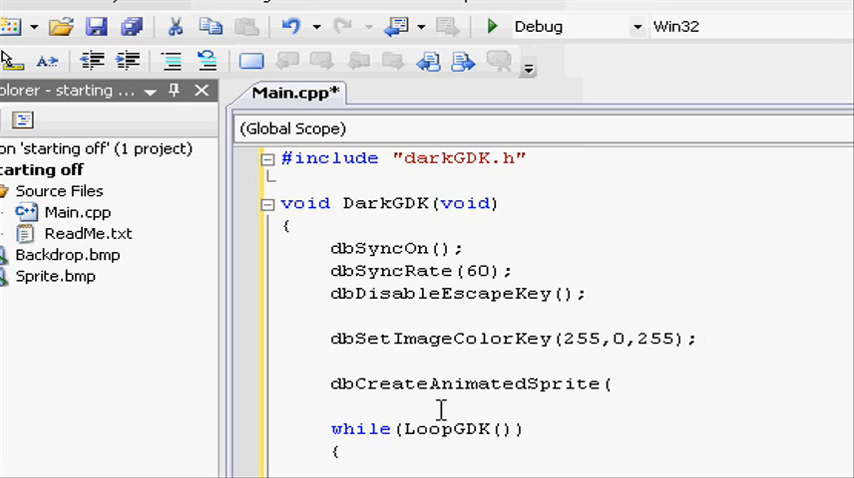
- Select and remove the stray dbSprite lines around the new call
double_click(467, 383)
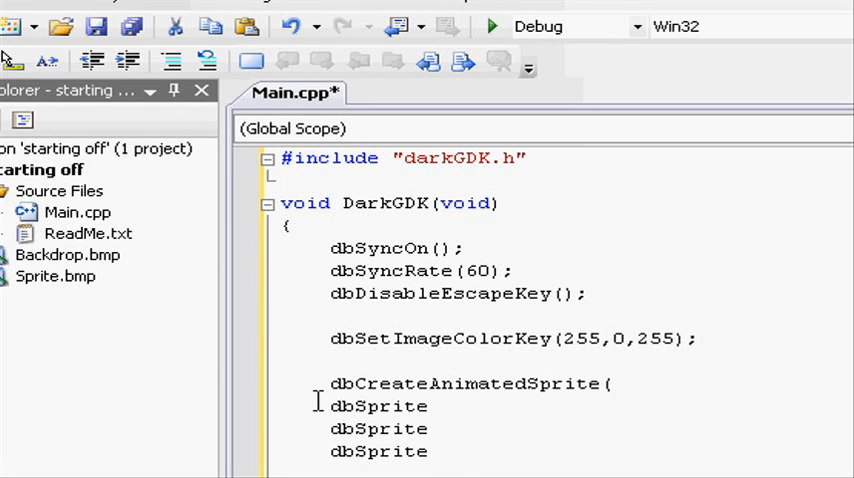
drag(317, 406, 427, 451)
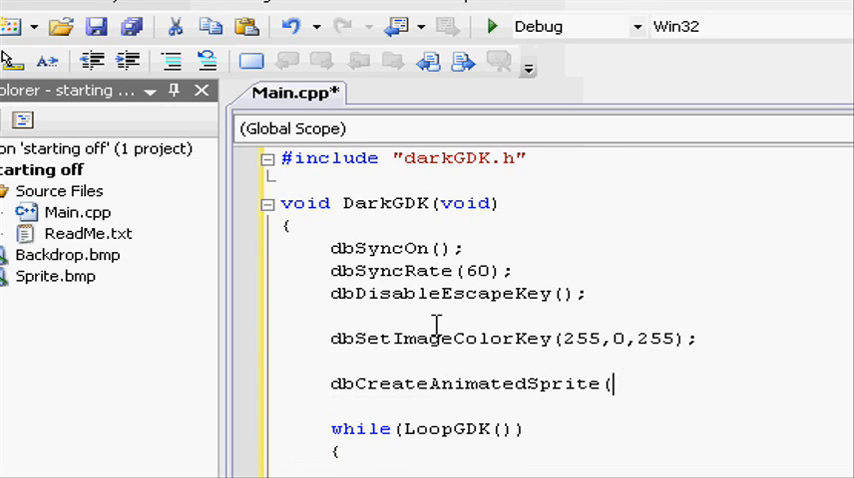
mouse_move(594, 430)
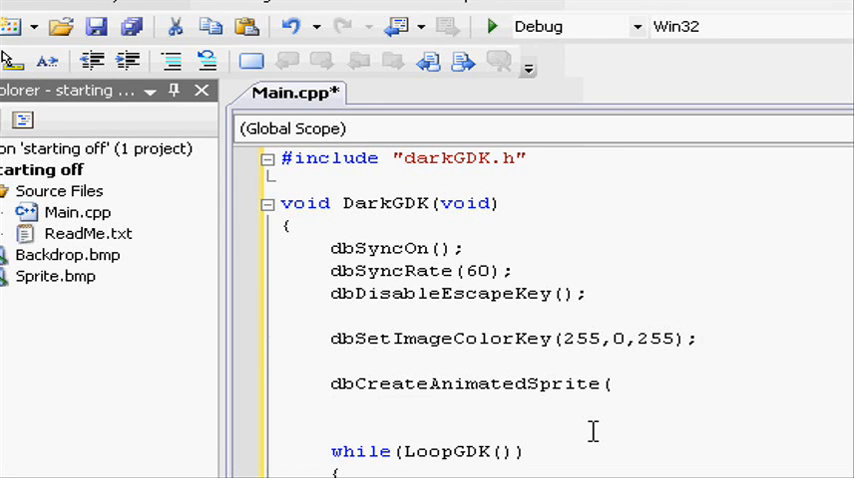
text(== 1))
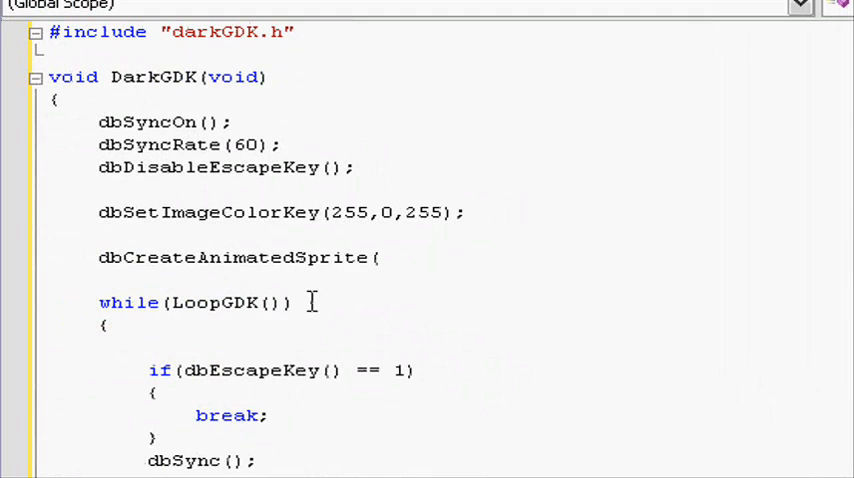
- Fill the create call with sprite number 1 and the start of "playerwalkcycle.bmp"
key(Backspace)
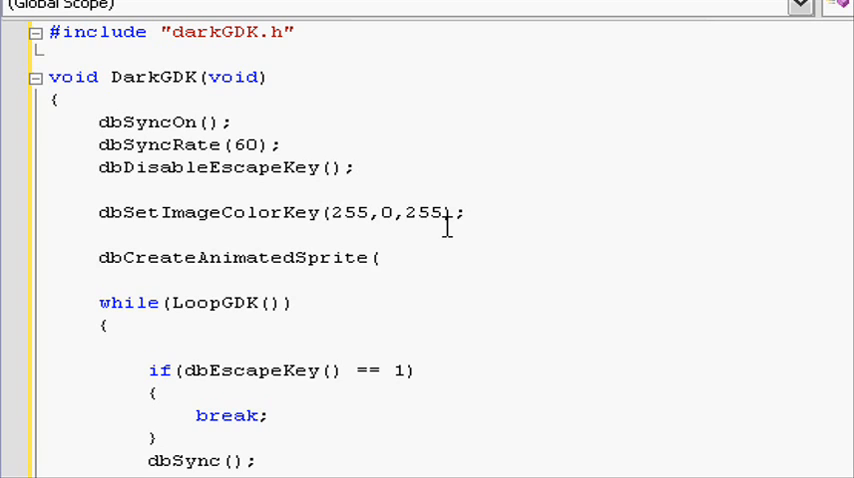
text(1)
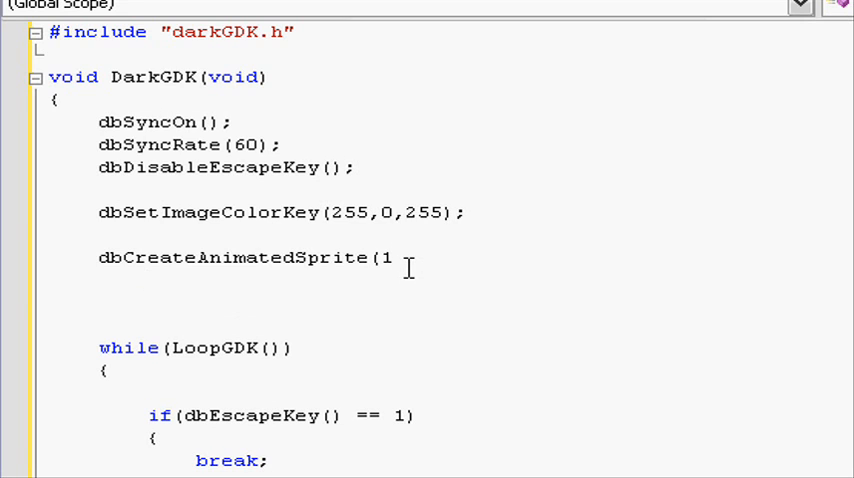
text(dbSprite()
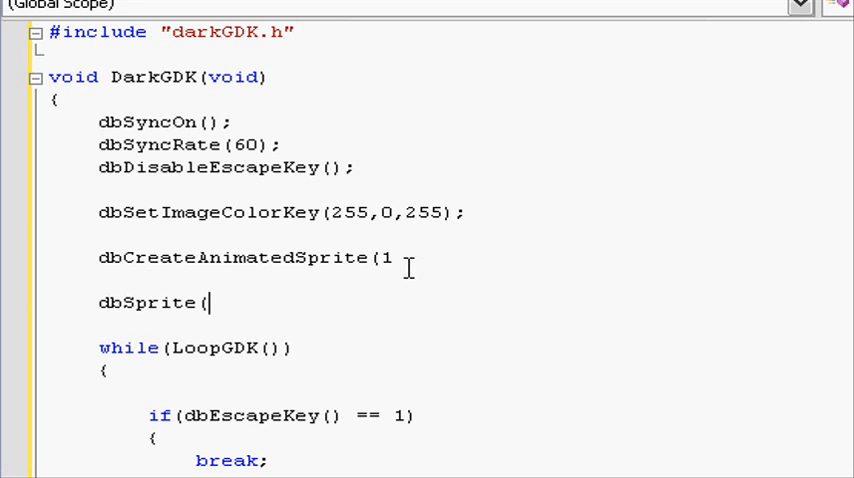
text(1)
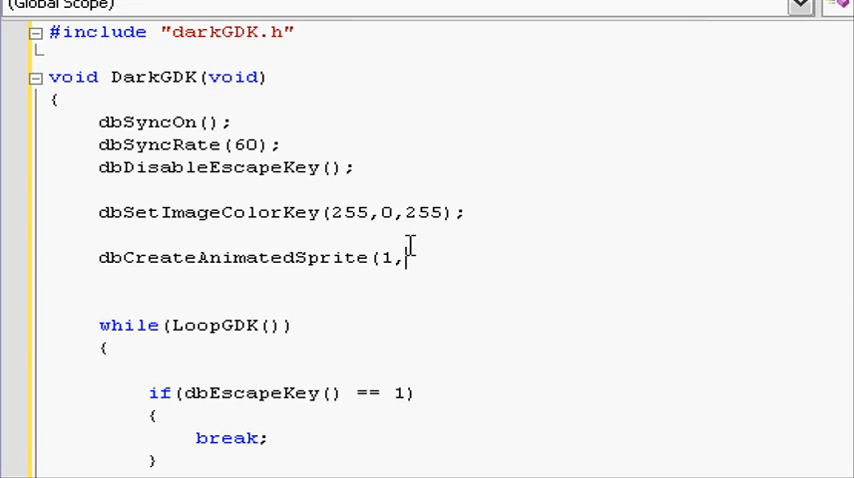
mouse_move(463, 263)
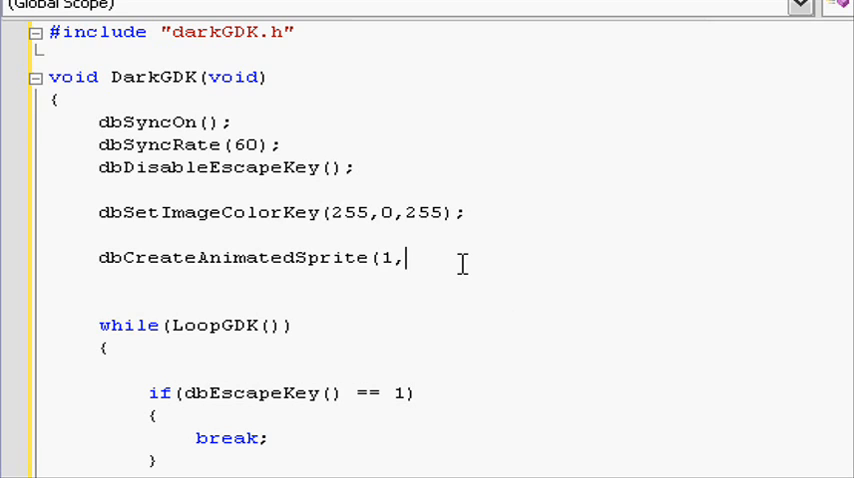
text("pl)
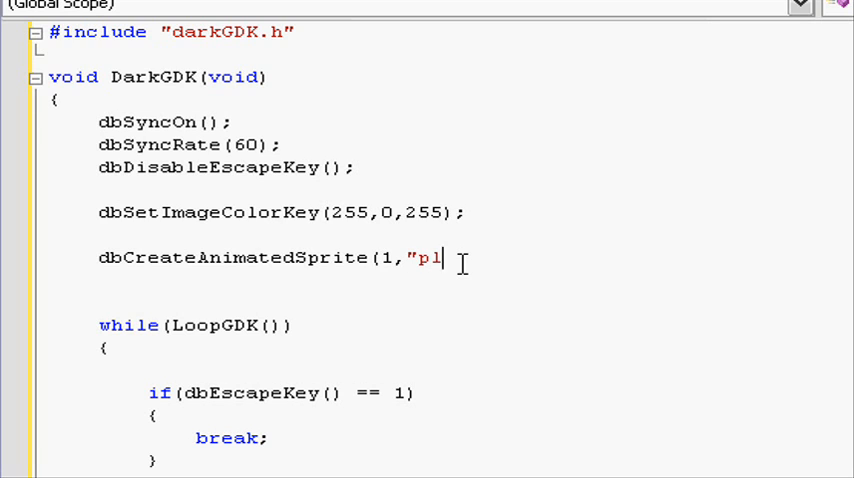
text(ayerwalkcycle.bmp,)
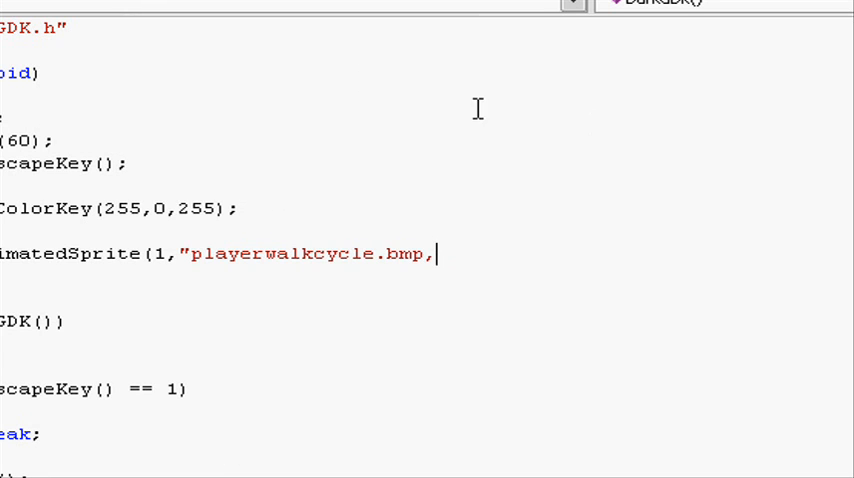
mouse_move(419, 468)
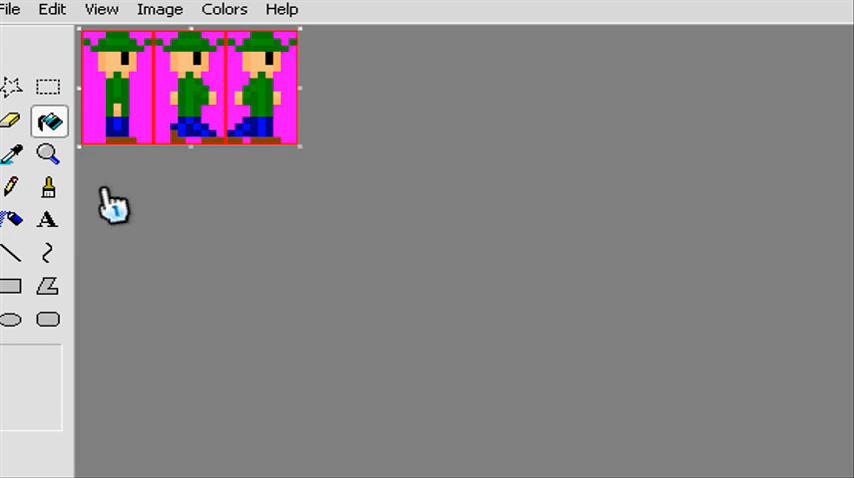
mouse_move(192, 267)
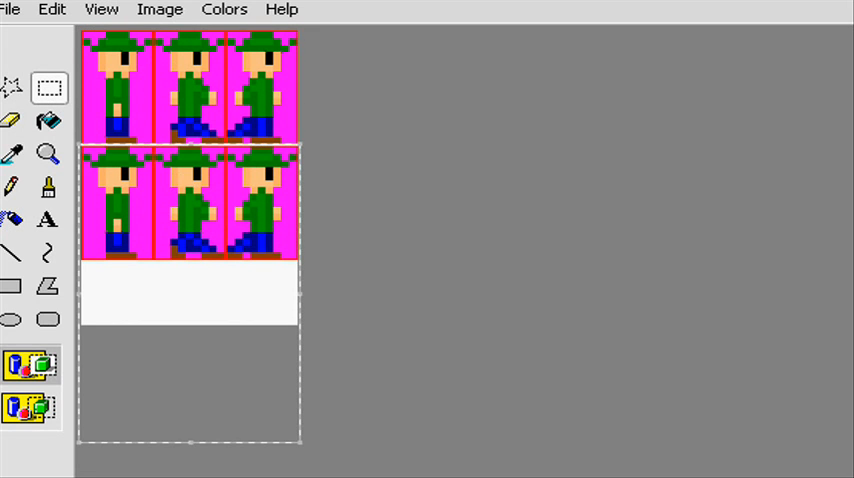
- Switch to Paint to view the walk-cycle sheet's three frames
click(50, 9)
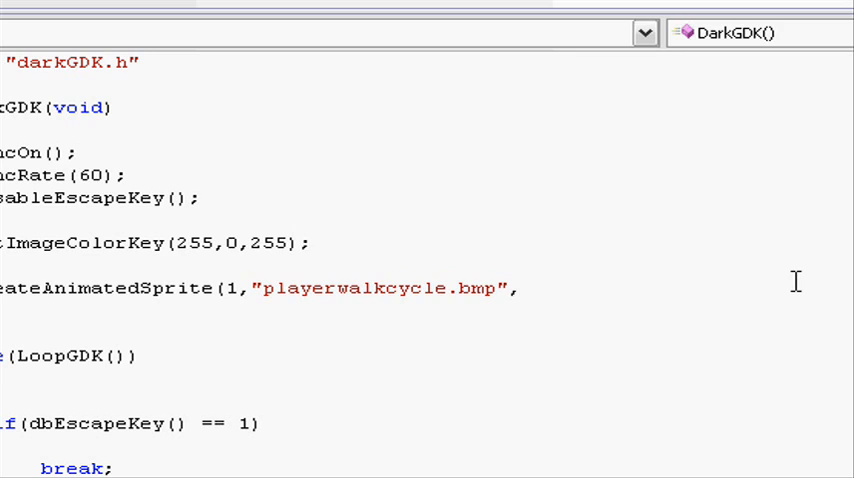
- Add the arguments 3 across, 1 down and image 1, then close with );
text(3)
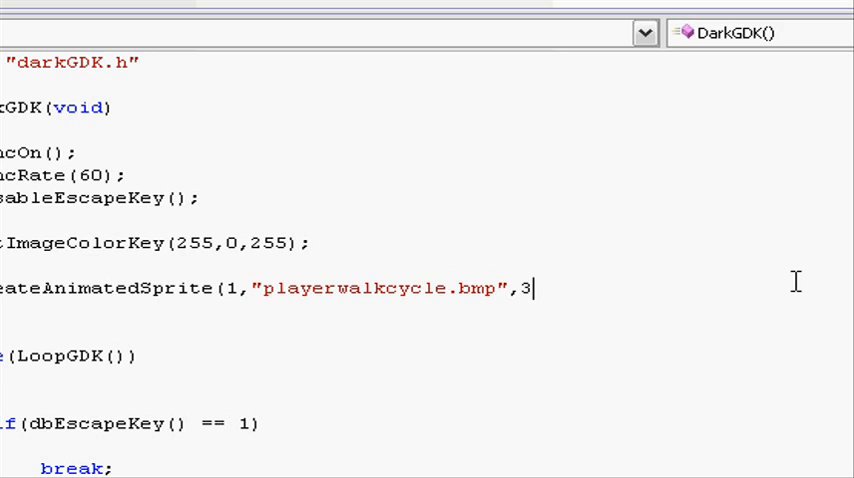
text(,1,)
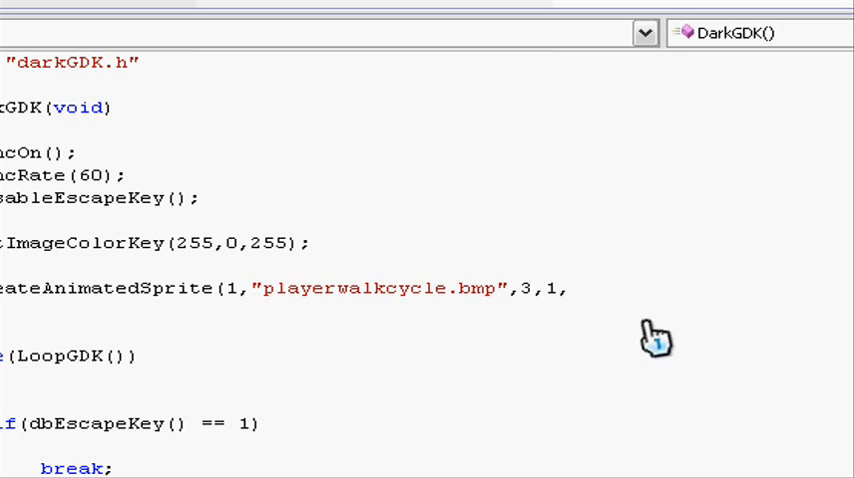
text(1)
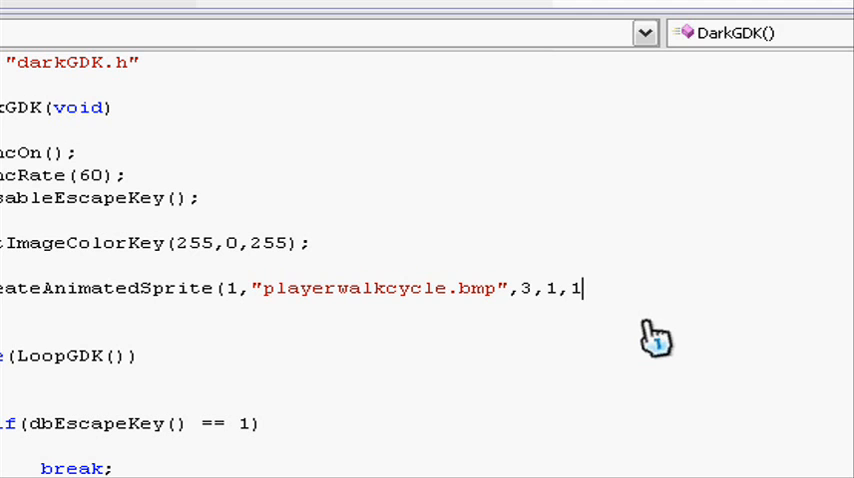
text();)
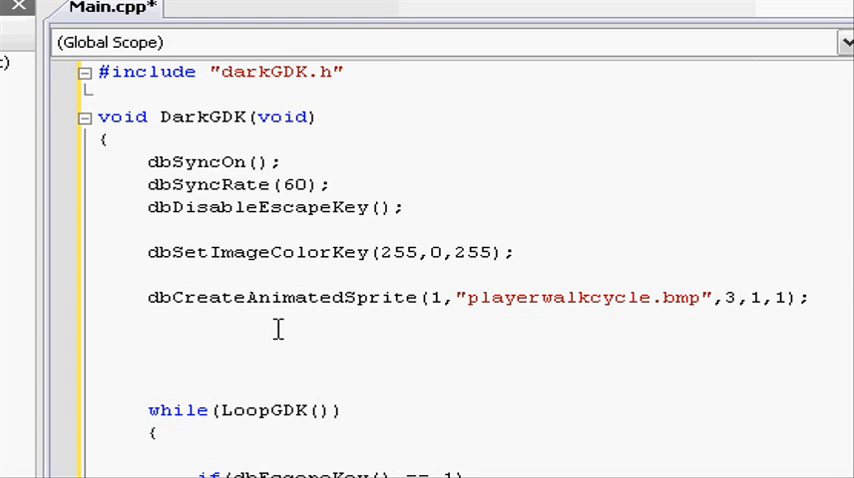
- Type dbSprite(1,100,50 below the create call to place sprite 1 at 100,50
text(db)
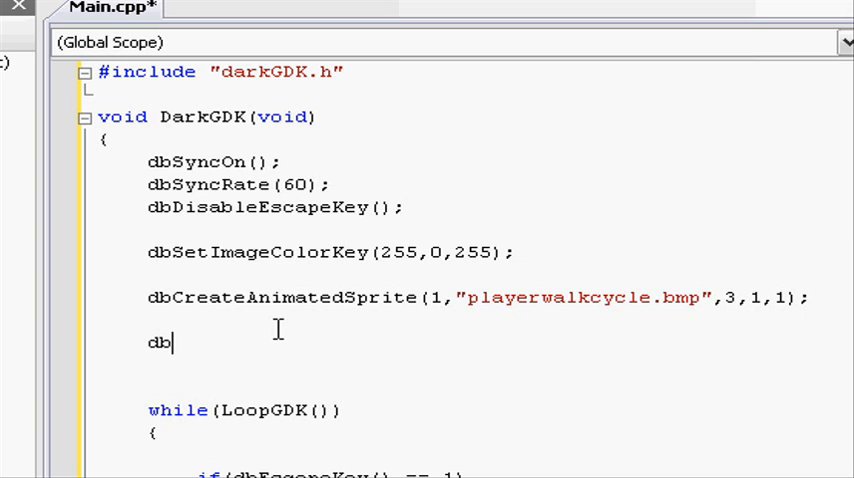
text(Sprite()
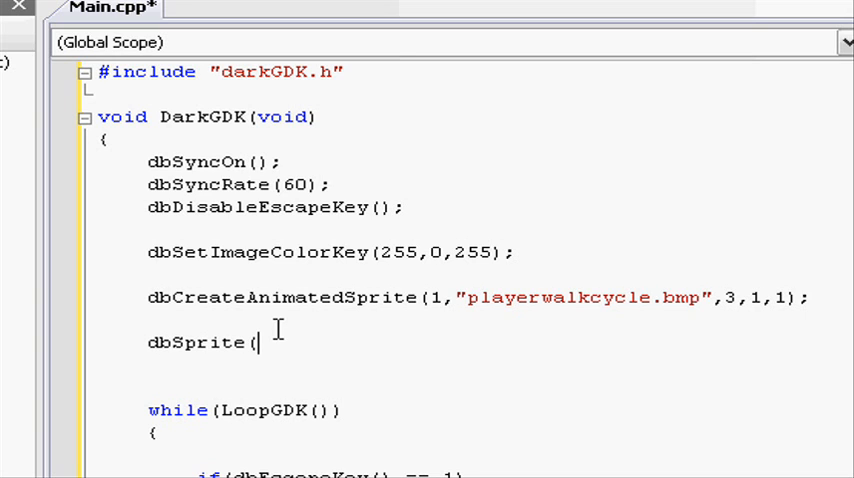
mouse_move(594, 337)
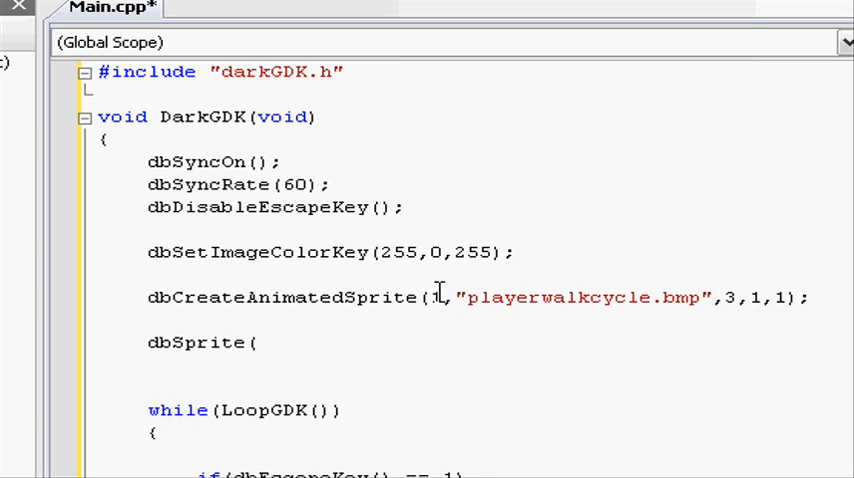
text(1,)
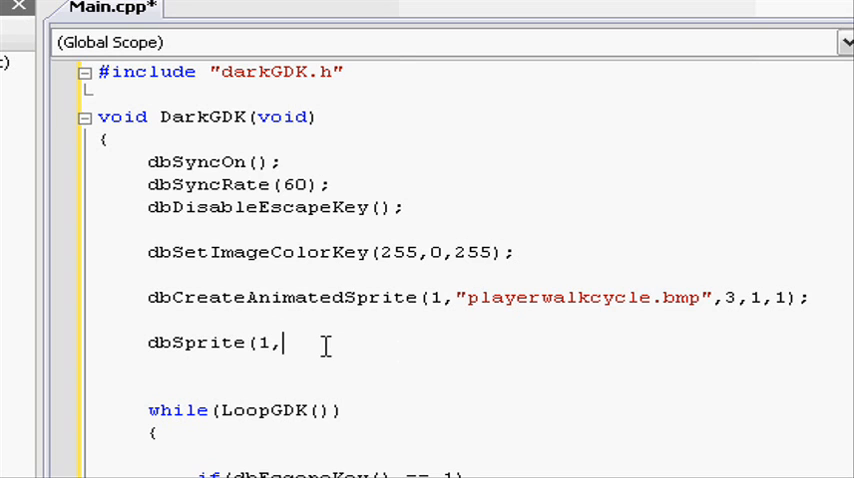
text(1)
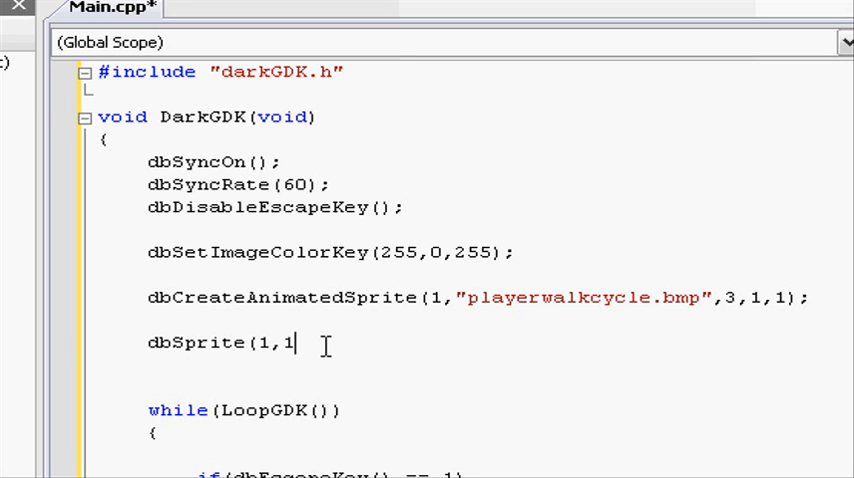
text(00,50,1);)
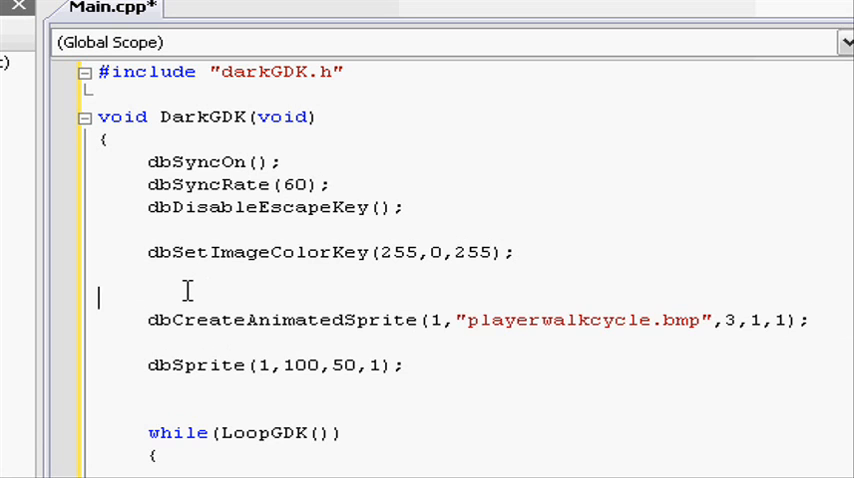
- Type dbLoadImage("playerwalkcycle.bmp",1 on the line above the create call
text(dbLoad)
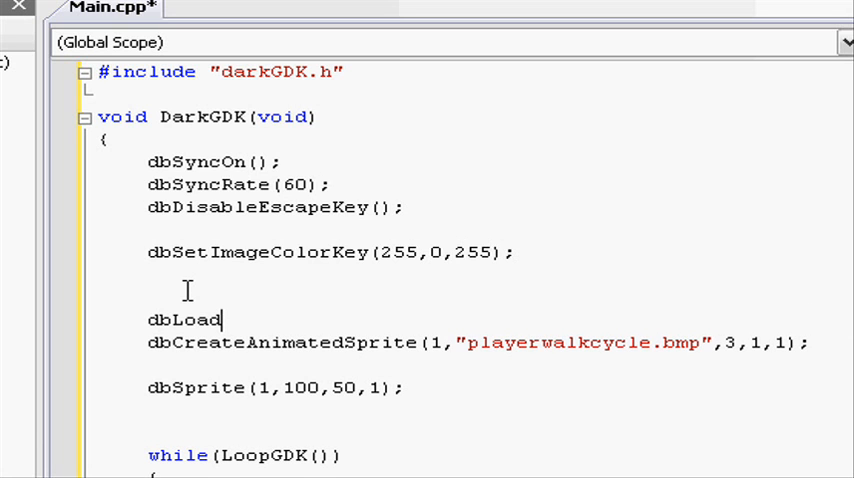
text(IM)
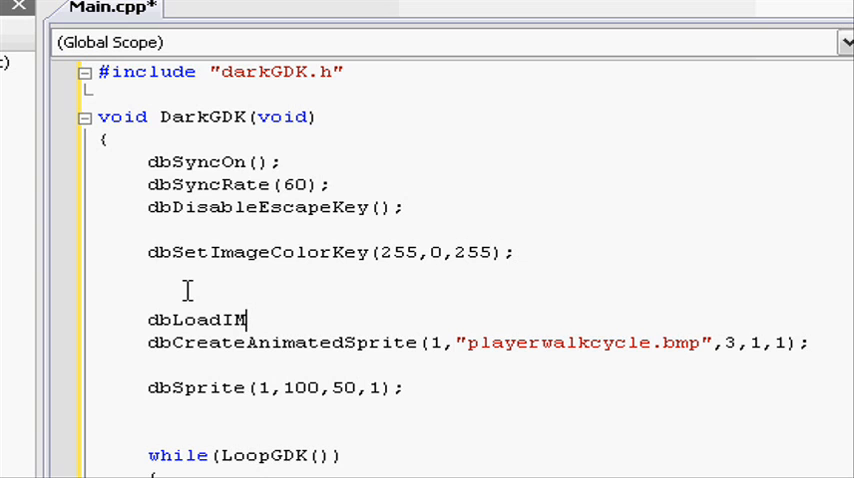
text(age()
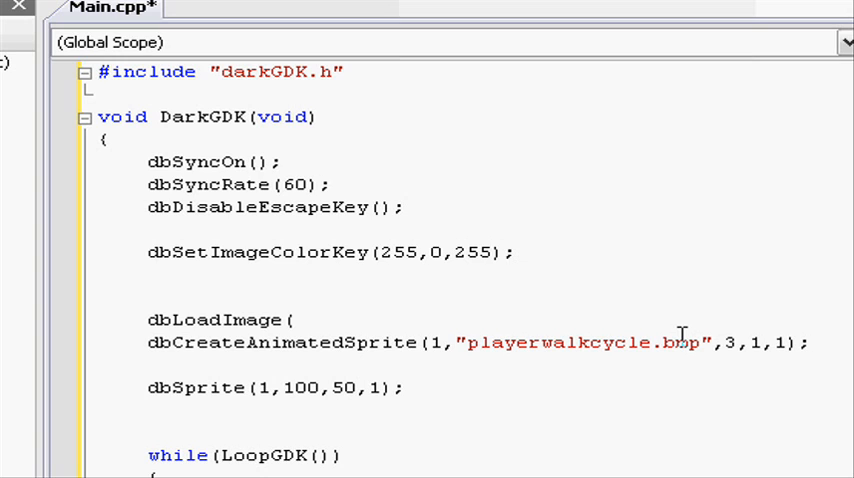
text("playerwa)
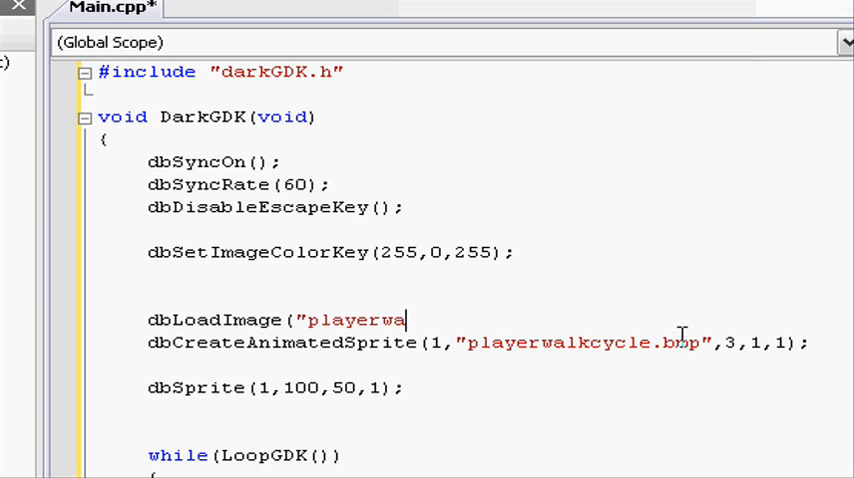
text(lkcycle)
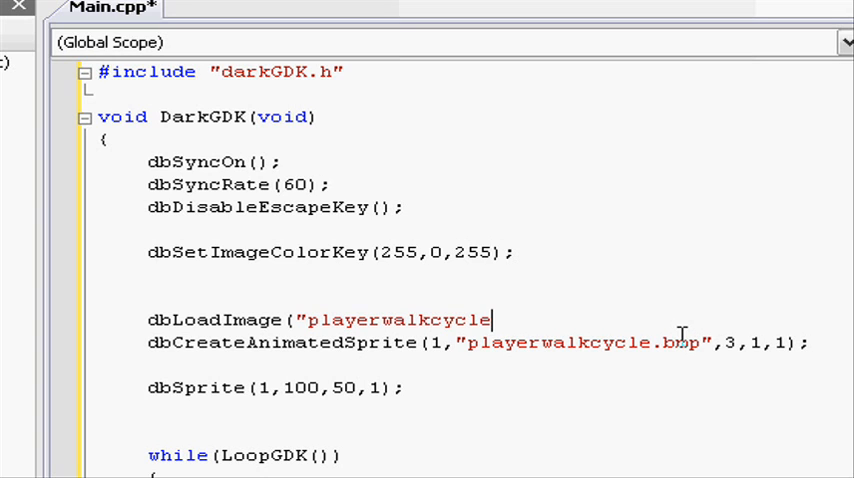
text(.bmp")
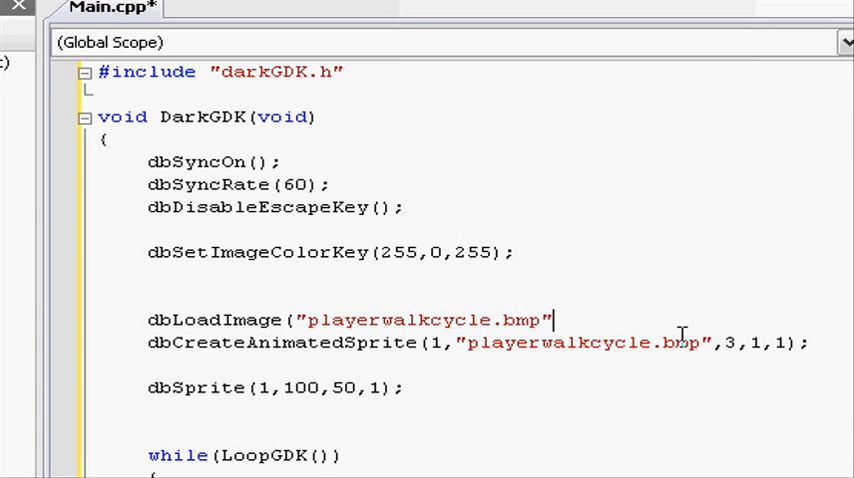
text(,1)
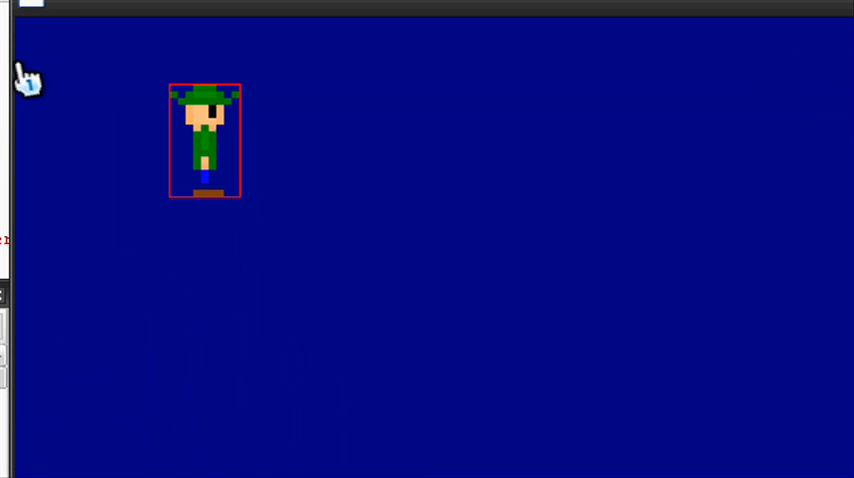
mouse_move(174, 40)
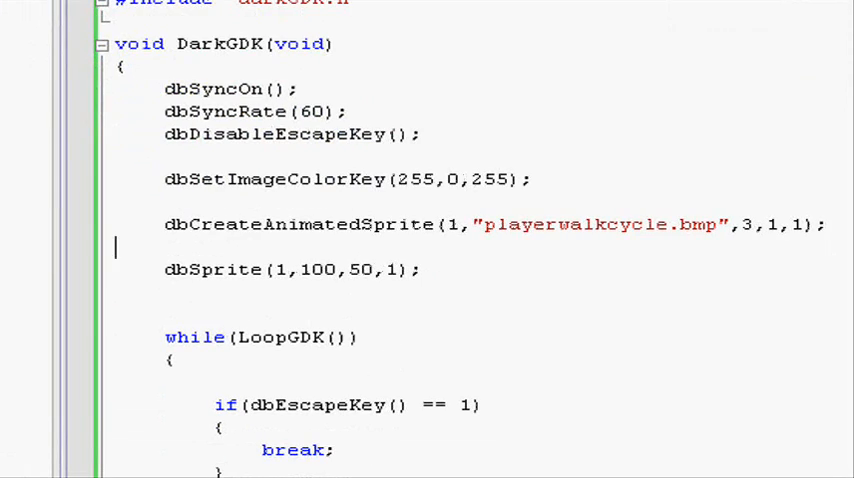
- Scroll down into the game loop and start a sprite frame call
scroll(down, 3)
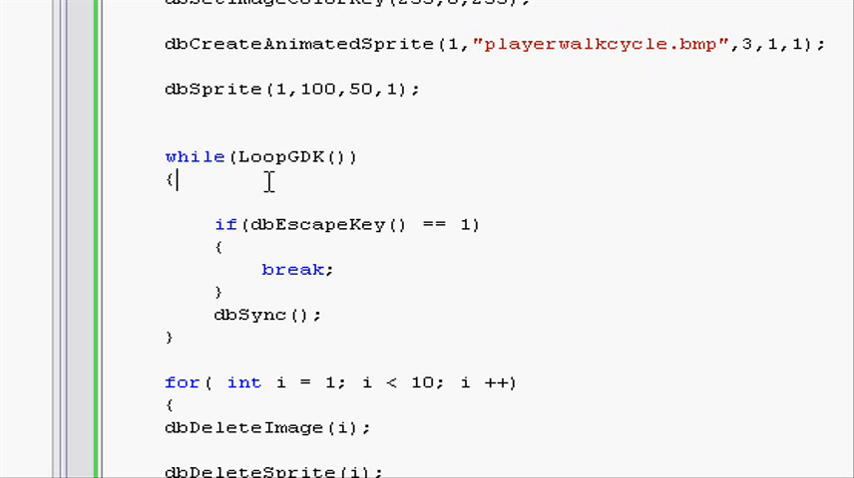
text(d)
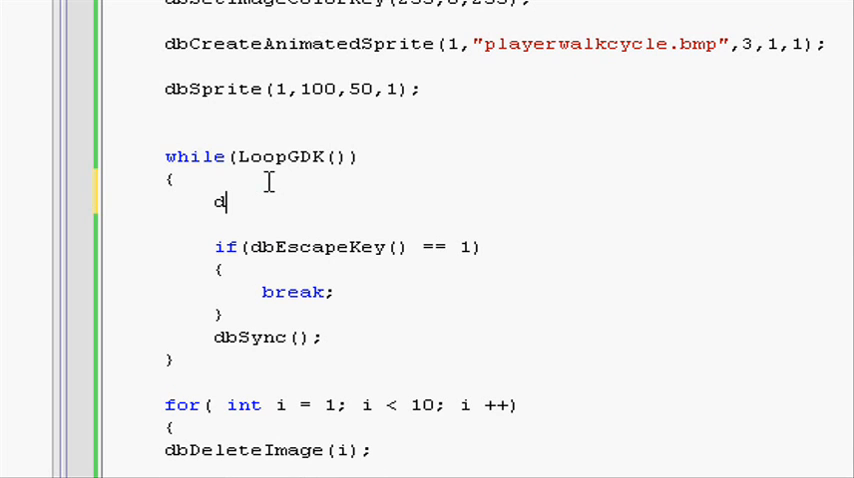
text(bSet)
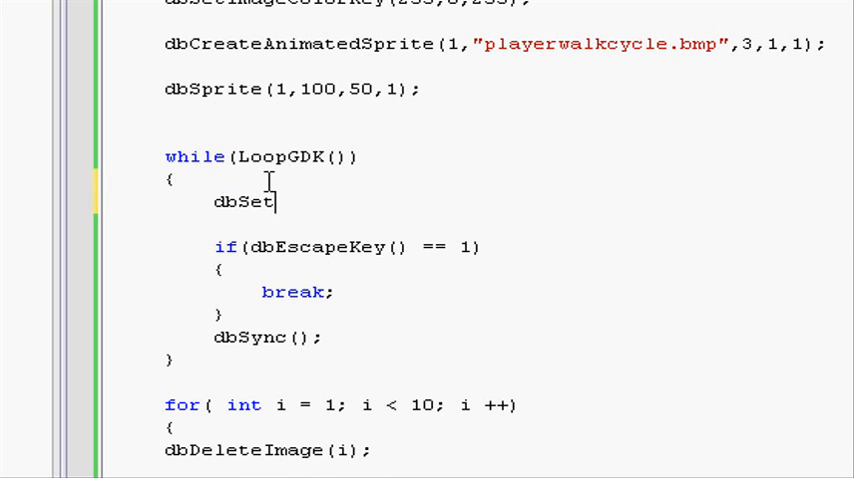
text(SpriteFrame();)
text(d)
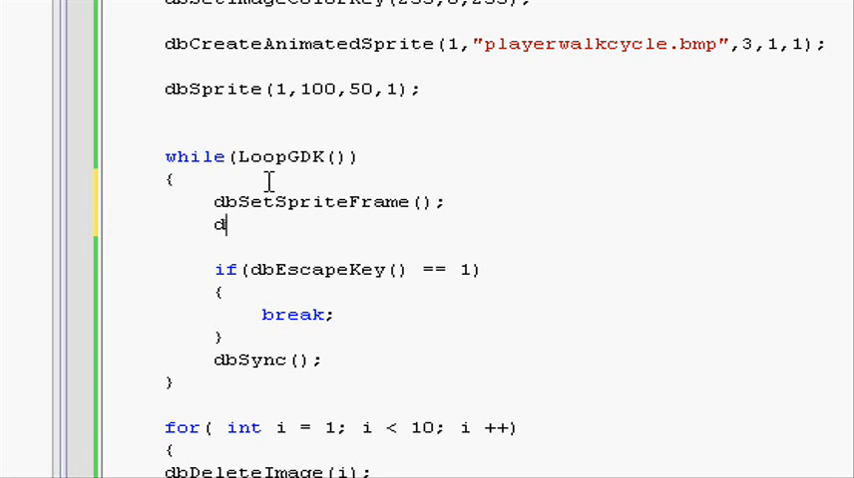
text(bPlay)
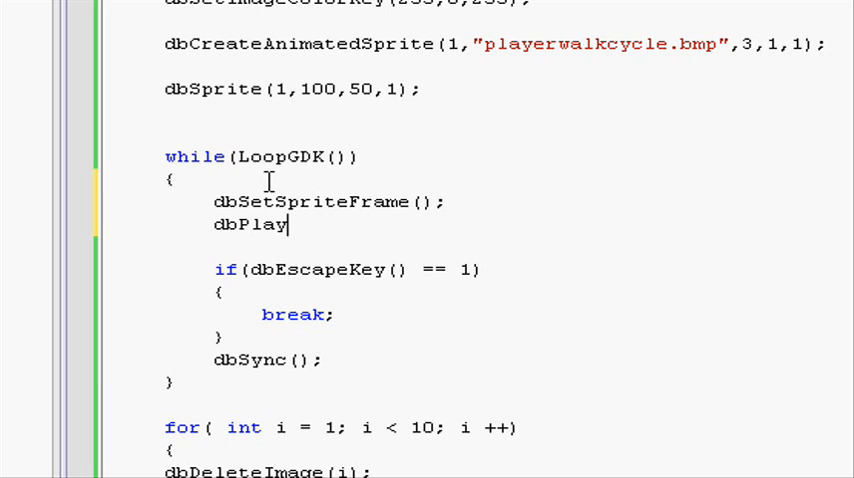
text(Sprite())
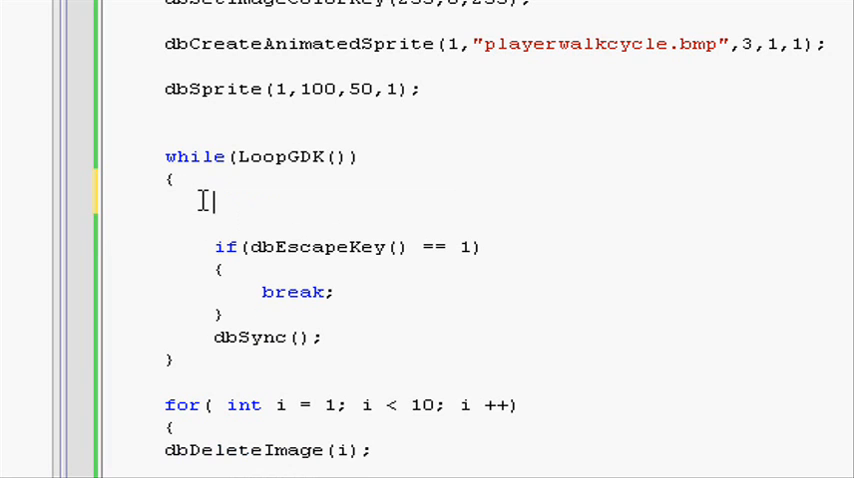
mouse_move(660, 157)
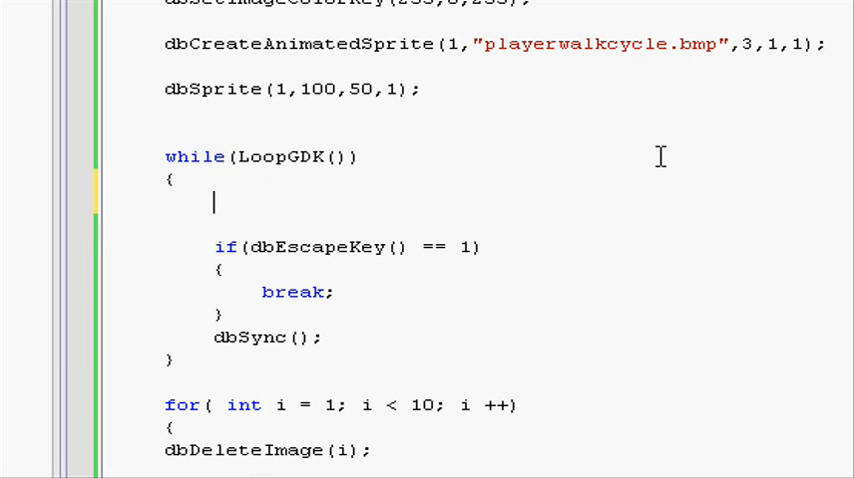
- Add if (dbUpKey() == 1) setting sprite 1 to frame 2, else frame 3
text(if()
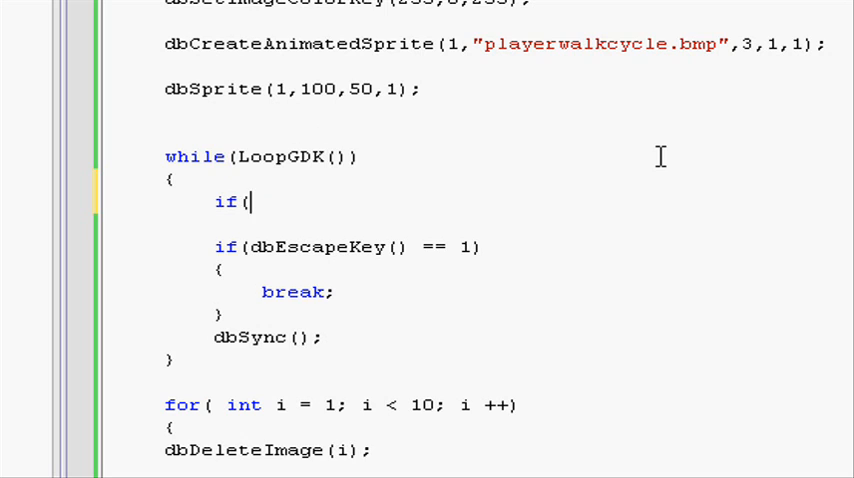
text(dbUpKey)
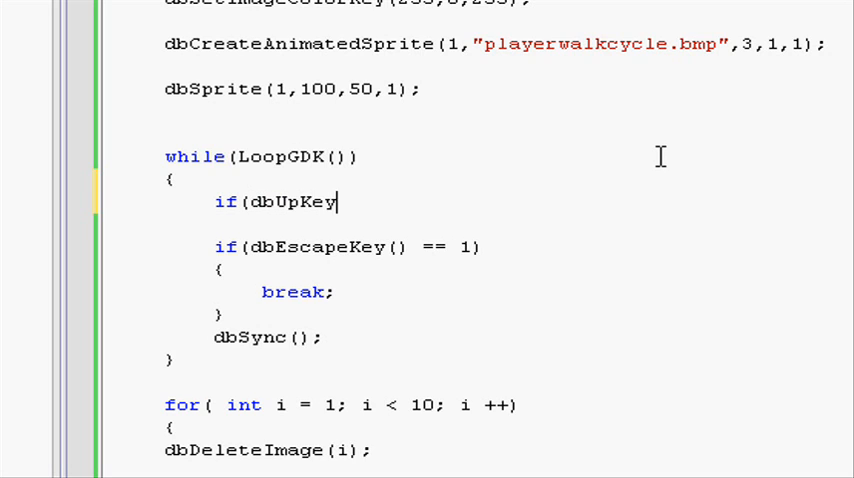
text(() ==)
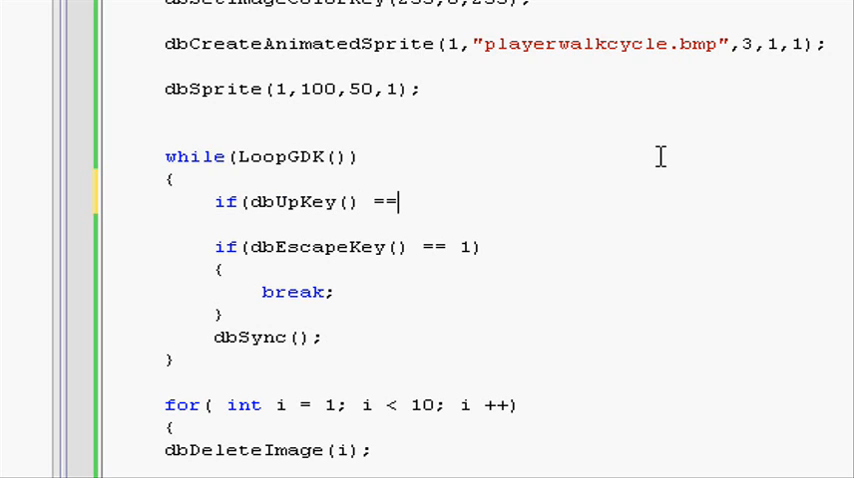
text(1)
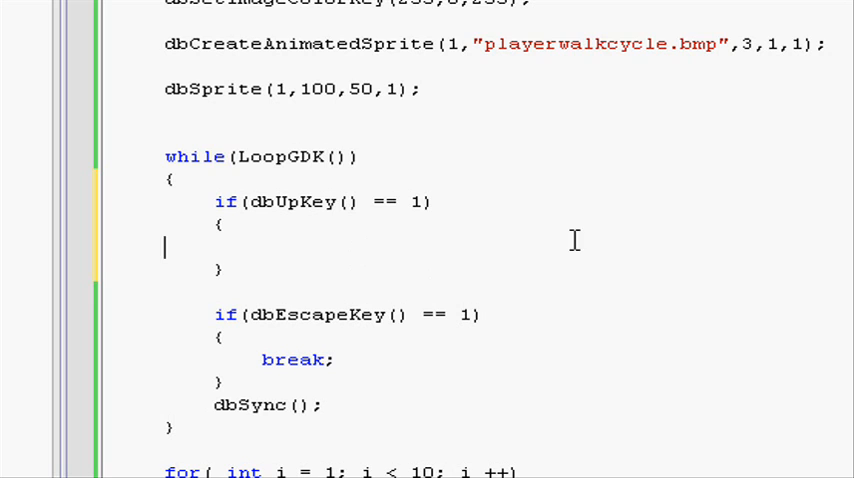
text(dbS)
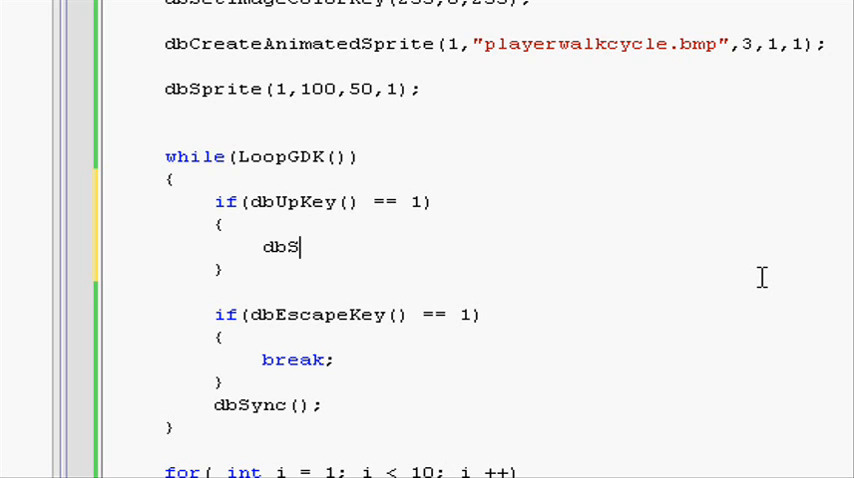
text(etSprite)
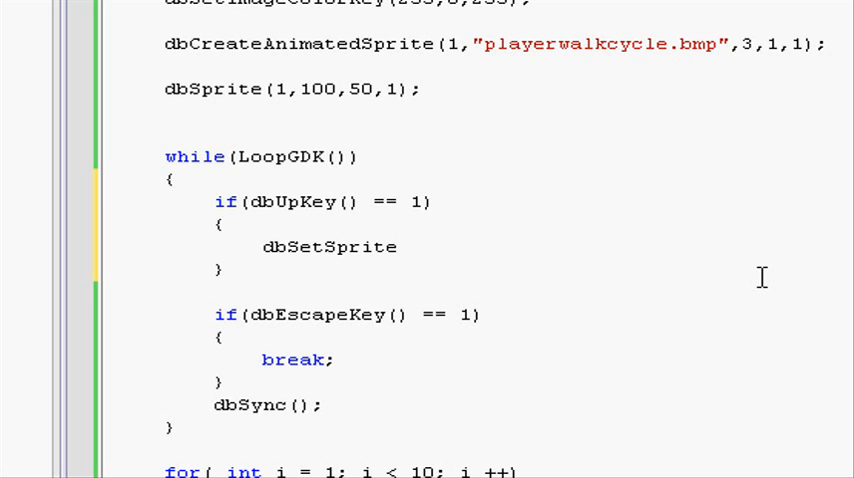
text(Frame()
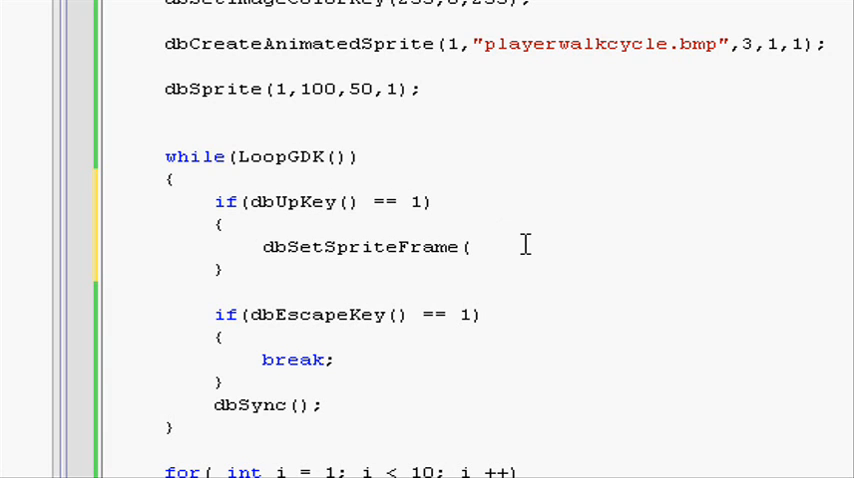
text(1,)
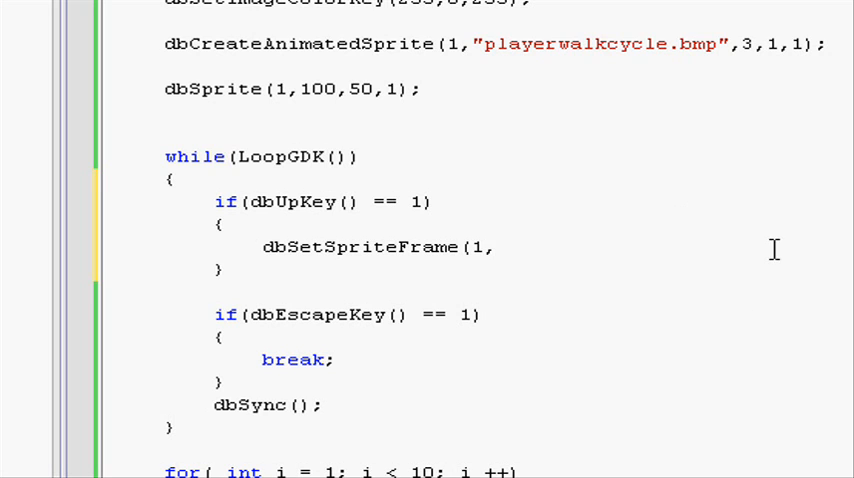
text(2)
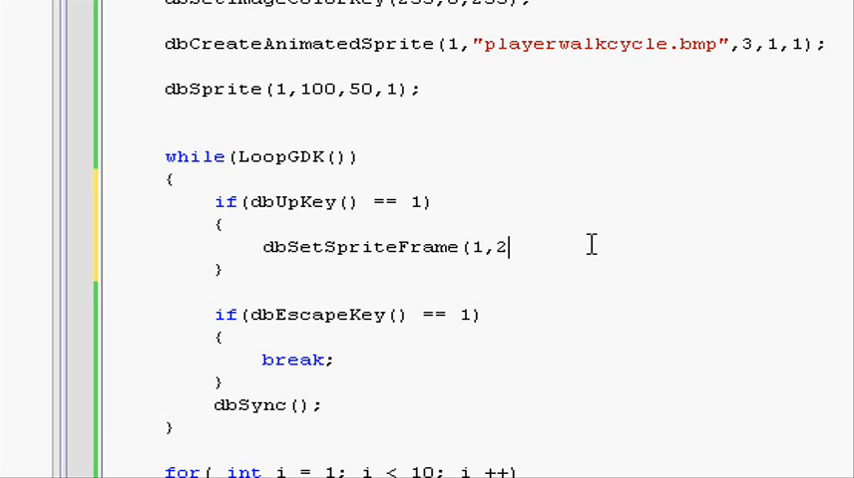
text();)
text(else)
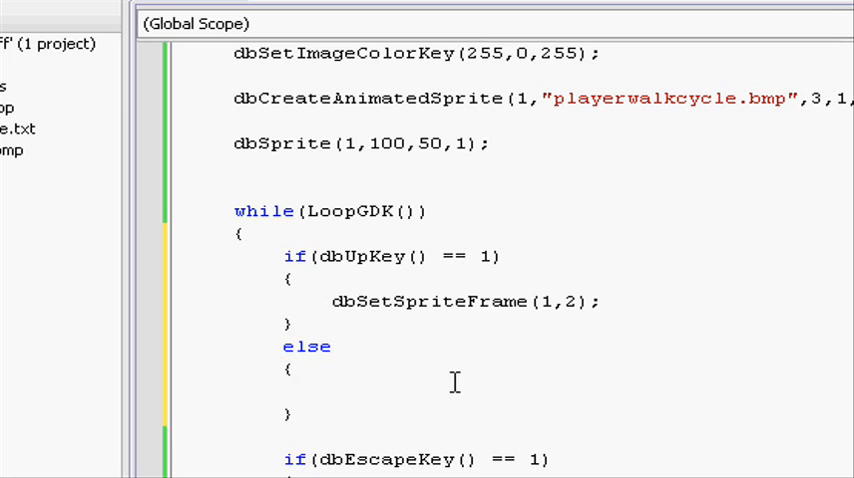
text(dbSetSpriteFrame(1,3);)
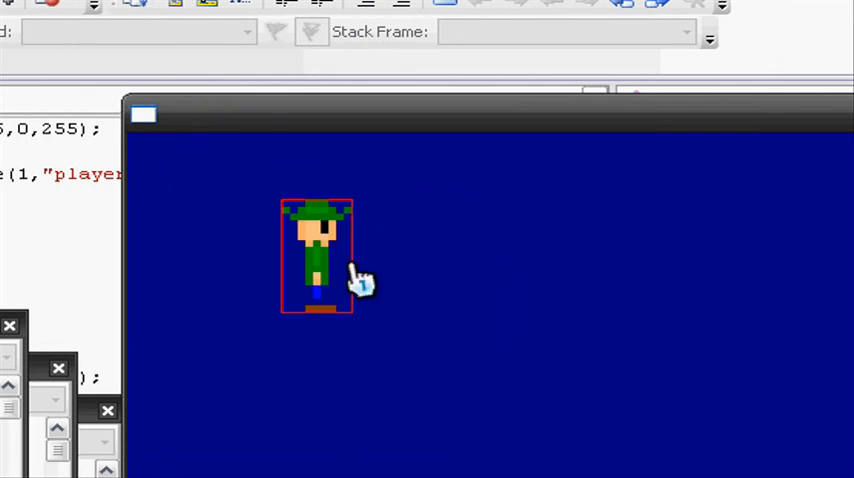
mouse_move(365, 335)
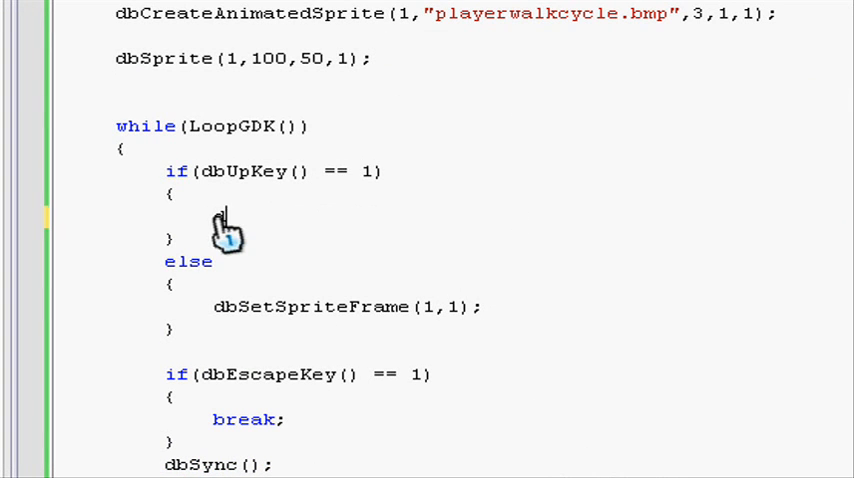
- Put dbPlaySprite(1,1,3,100); in the up-key branch and dbSetSpriteFrame(1,1); in else
text(dbPlaySprite)
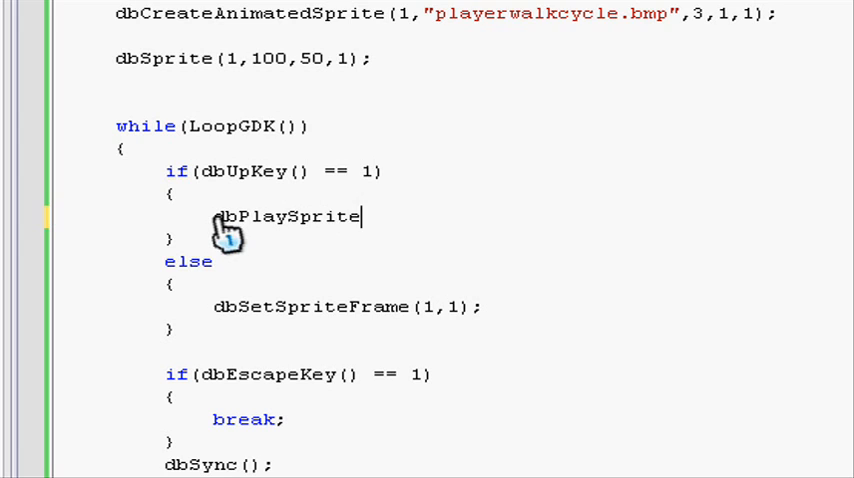
text(()
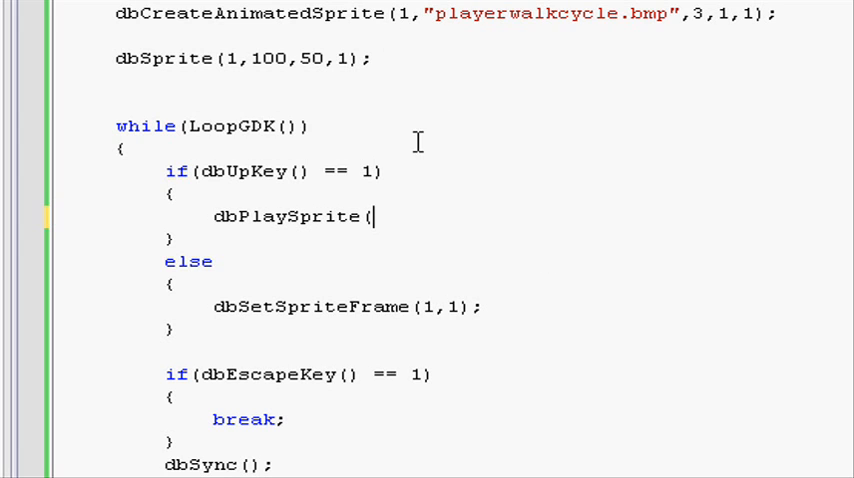
text(1,1,)
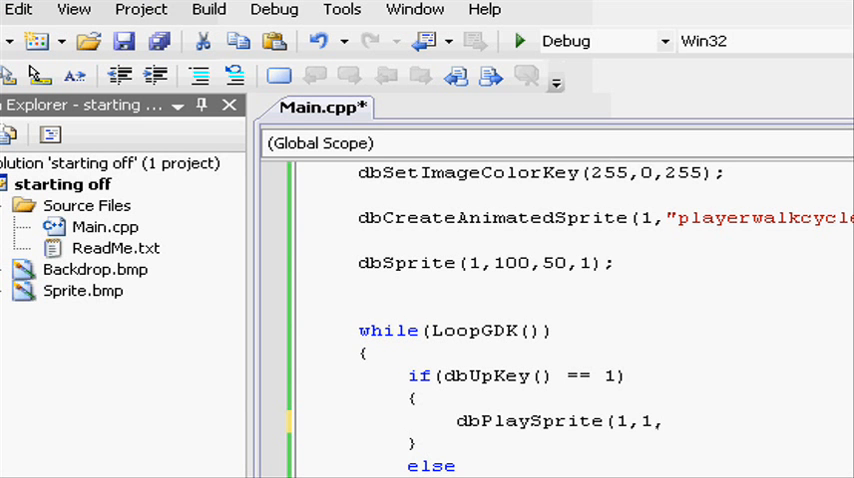
text(3,)
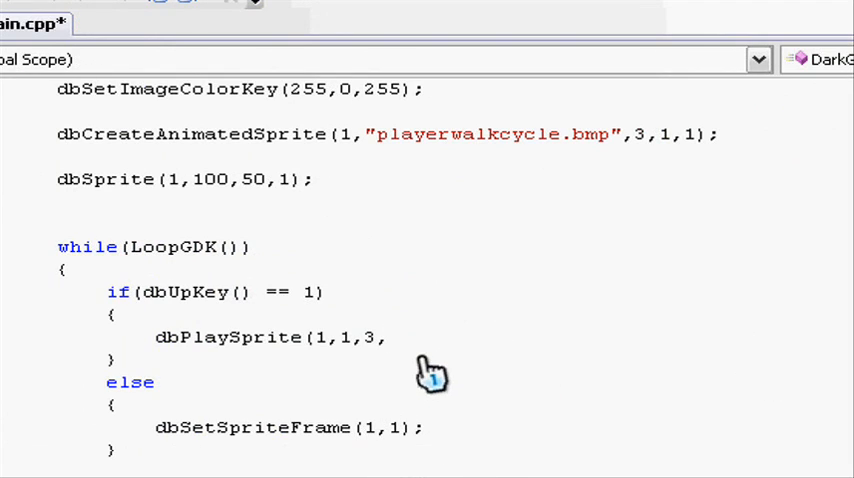
mouse_move(473, 380)
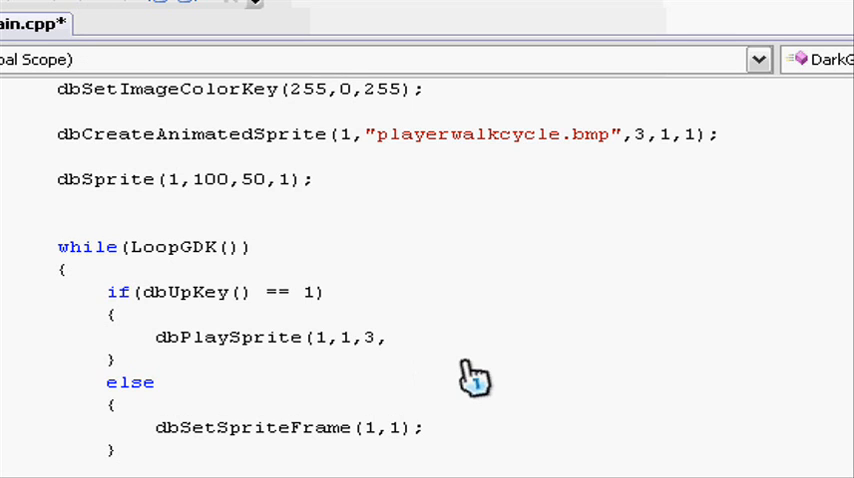
text(100))
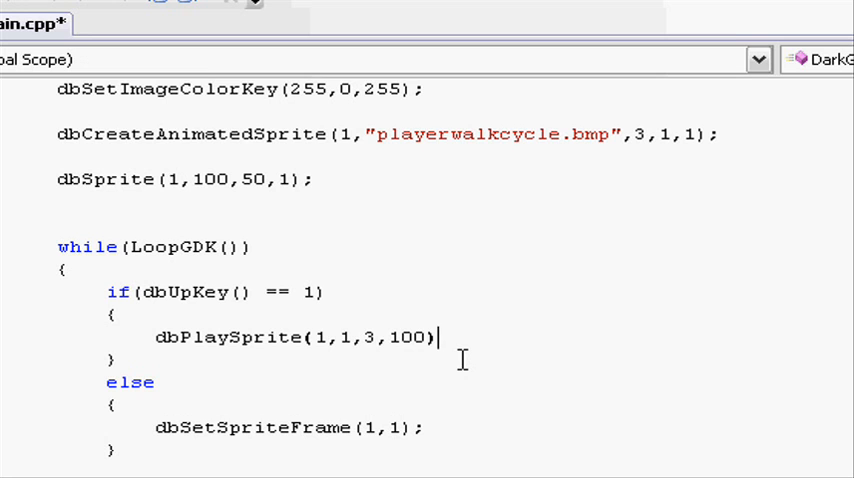
text(;)
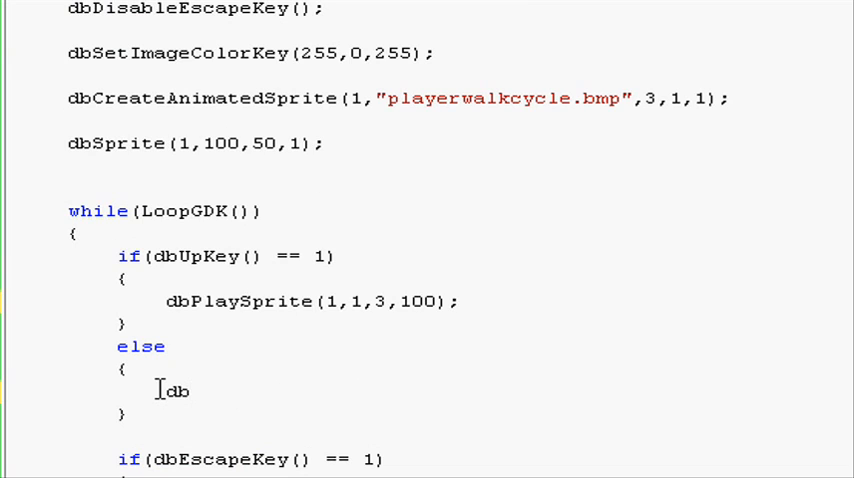
text(SetSpriteFrame()
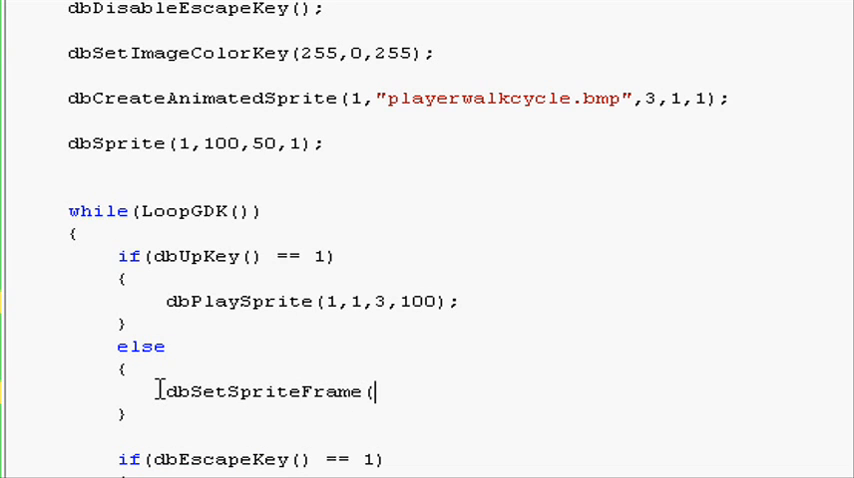
text(1,1);)
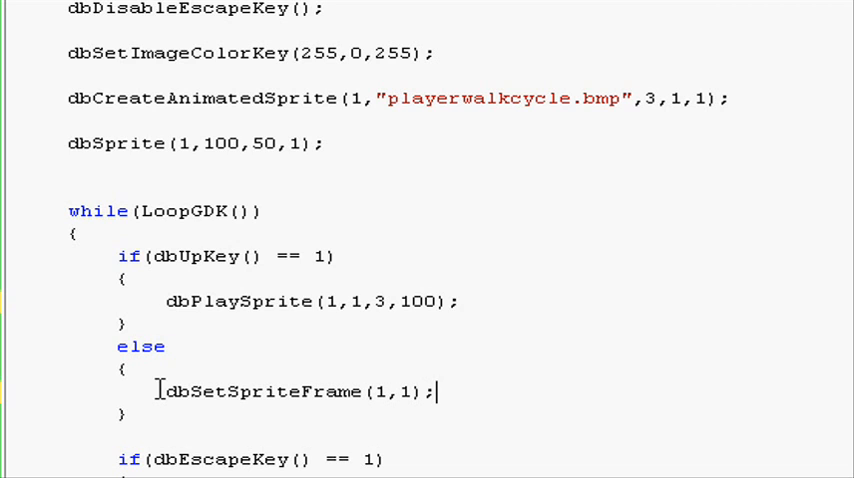
mouse_move(315, 302)
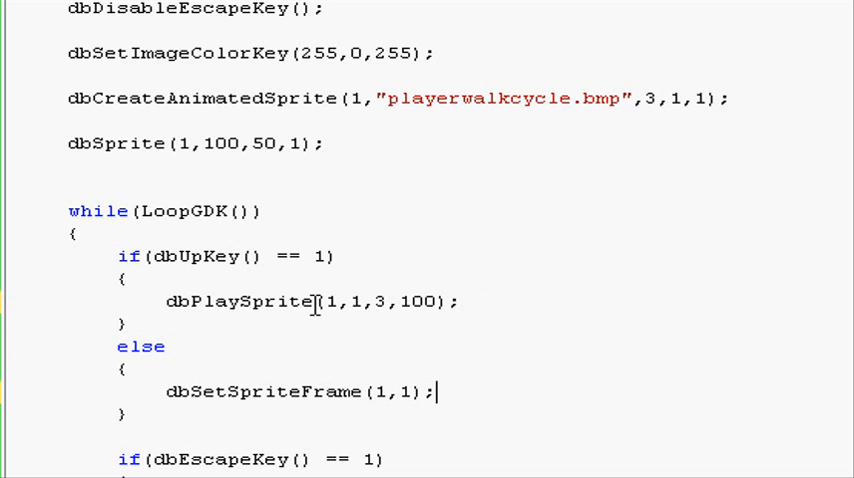
mouse_move(352, 408)
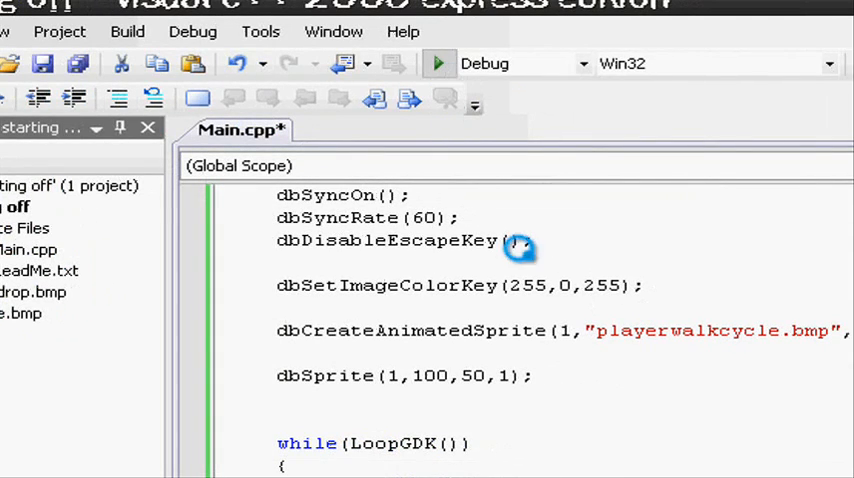
- Launch the rebuilt Dark GDK game to test the three-frame walk cycle
click(438, 63)
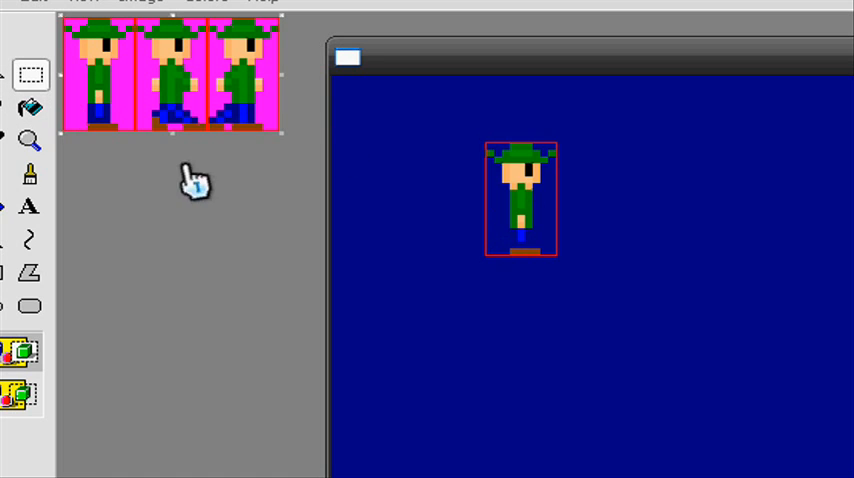
mouse_move(523, 215)
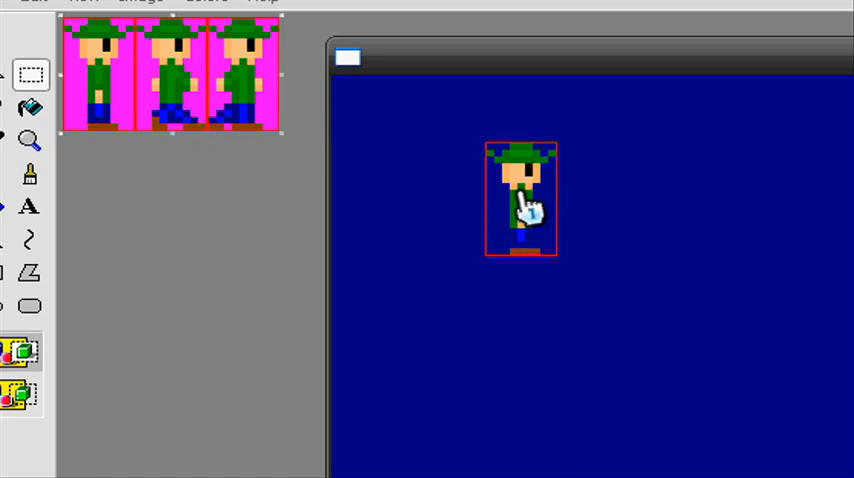
mouse_move(420, 200)
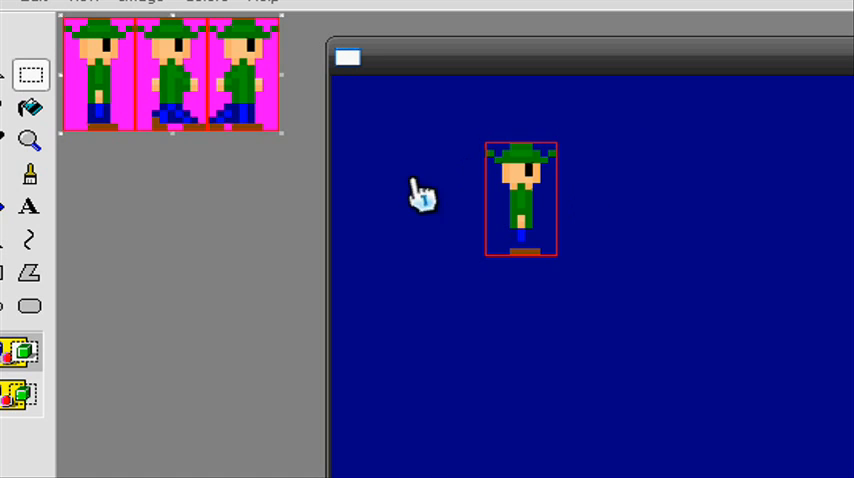